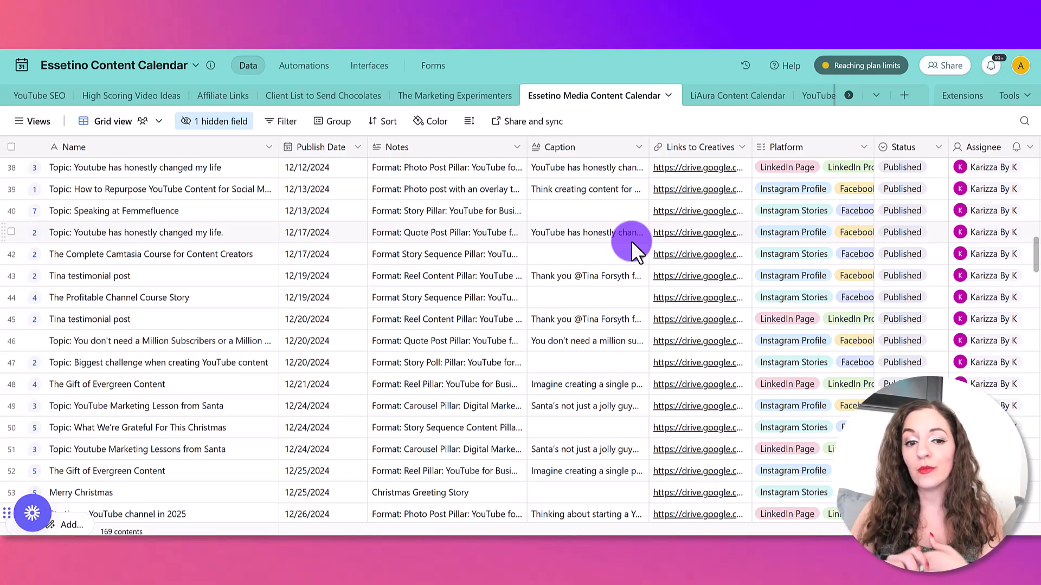
mouse_move(398, 276)
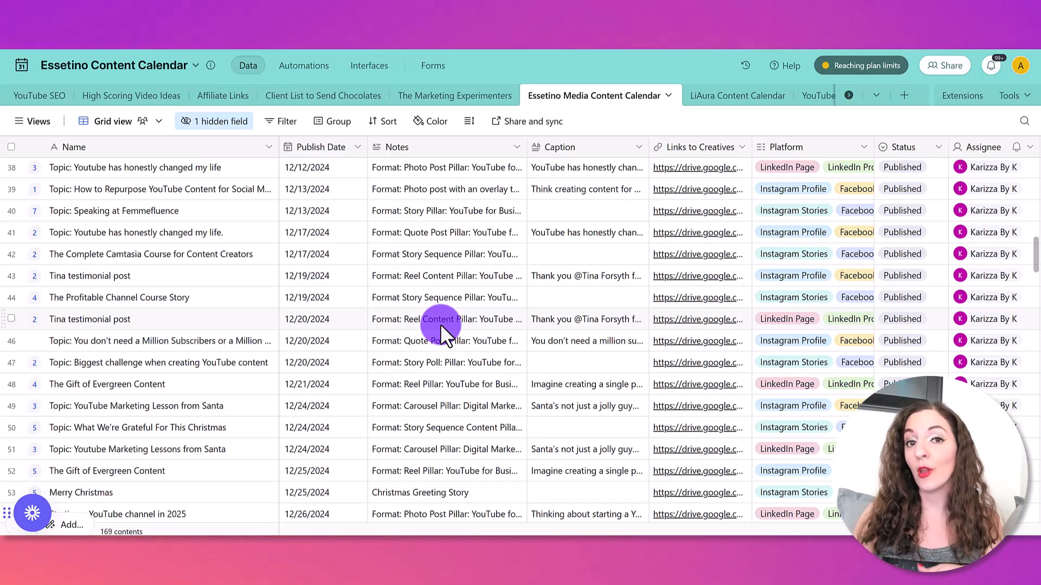
Inspect the Santa lesson post's publish date, notes, caption, creatives link, platforms and status choices.
scroll(down, 3)
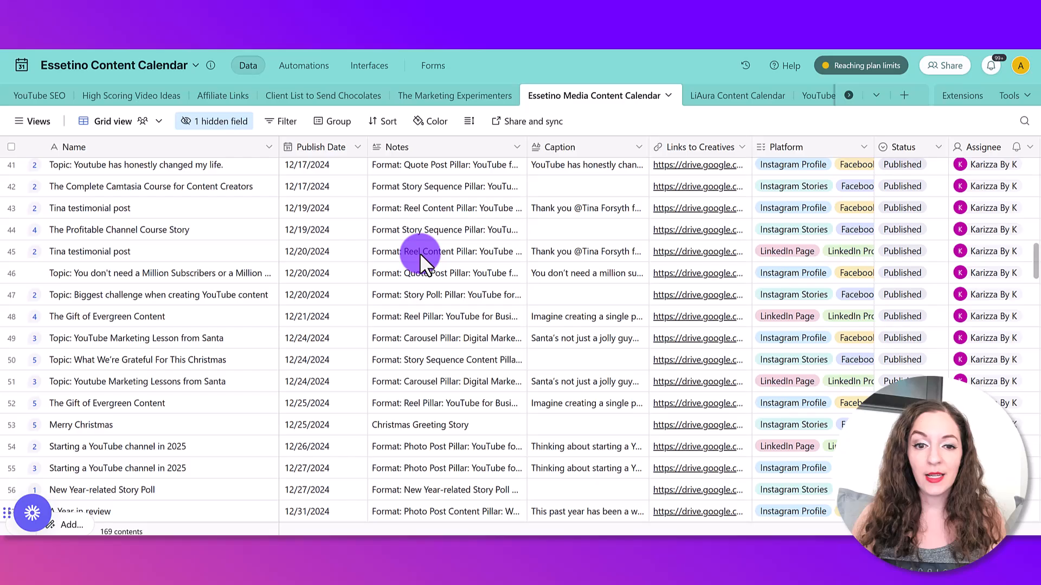
scroll(down, 3)
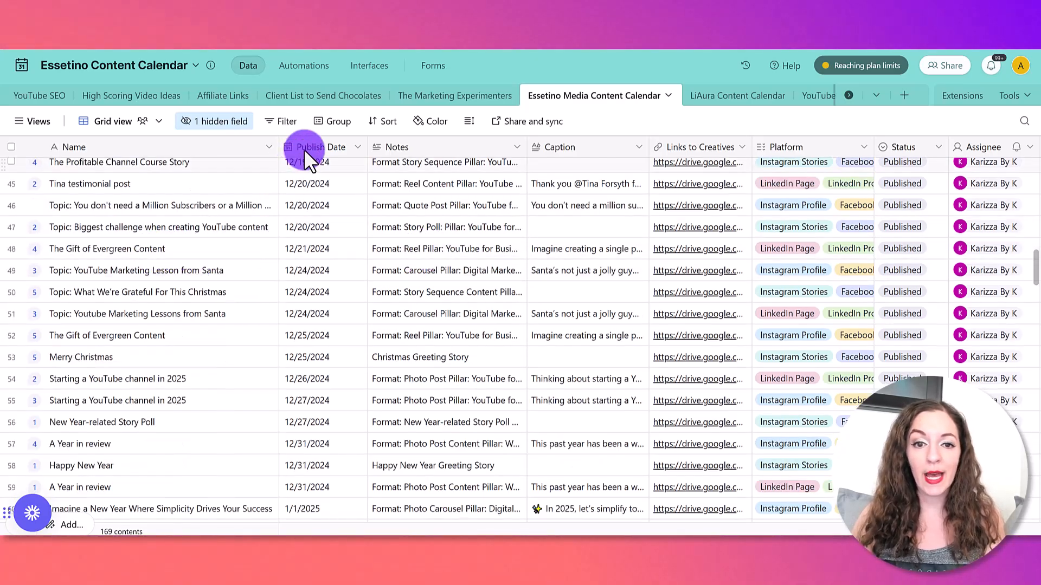
click(322, 270)
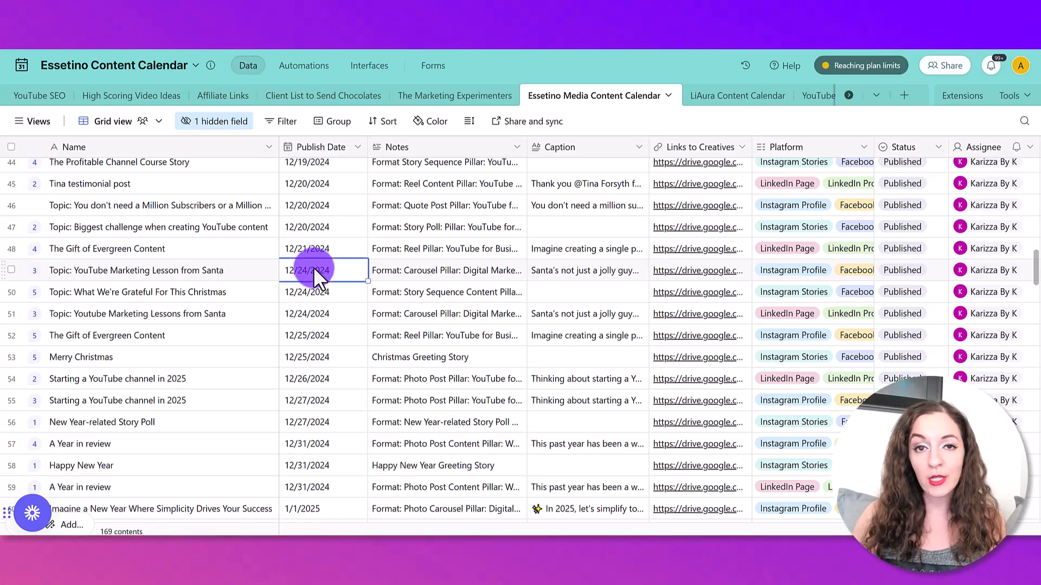
mouse_move(417, 278)
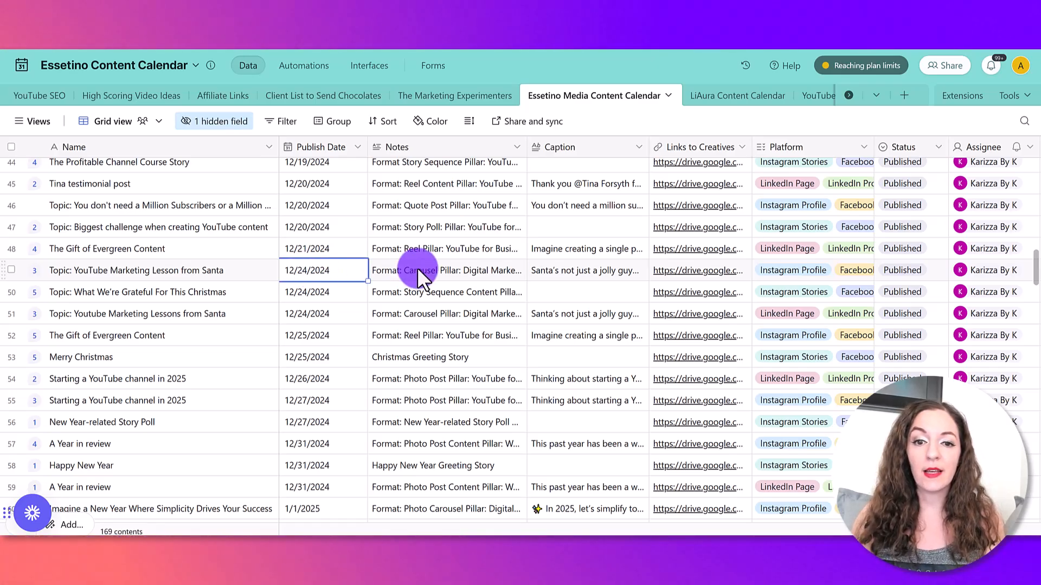
click(444, 270)
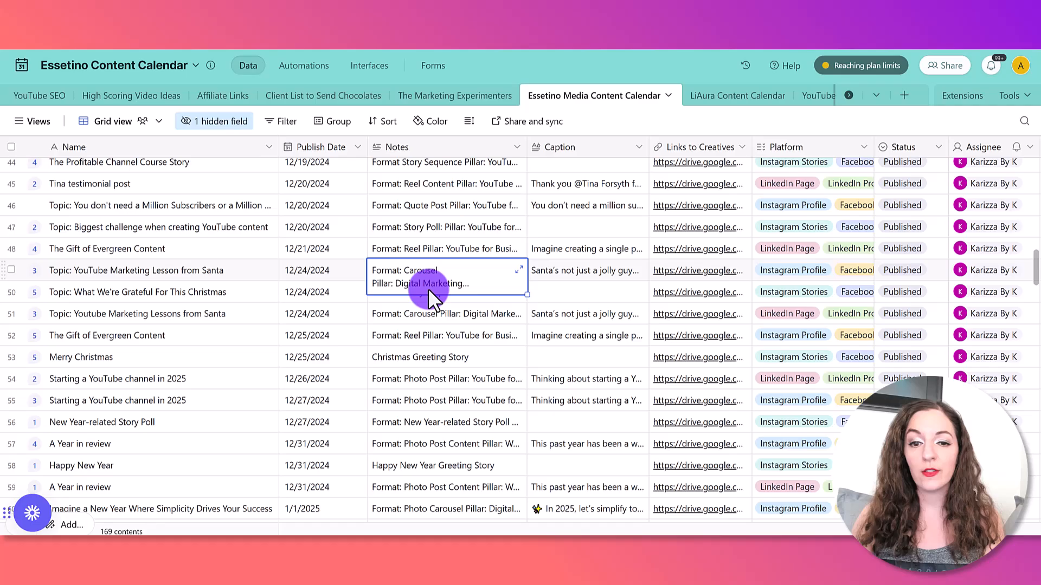
mouse_move(556, 278)
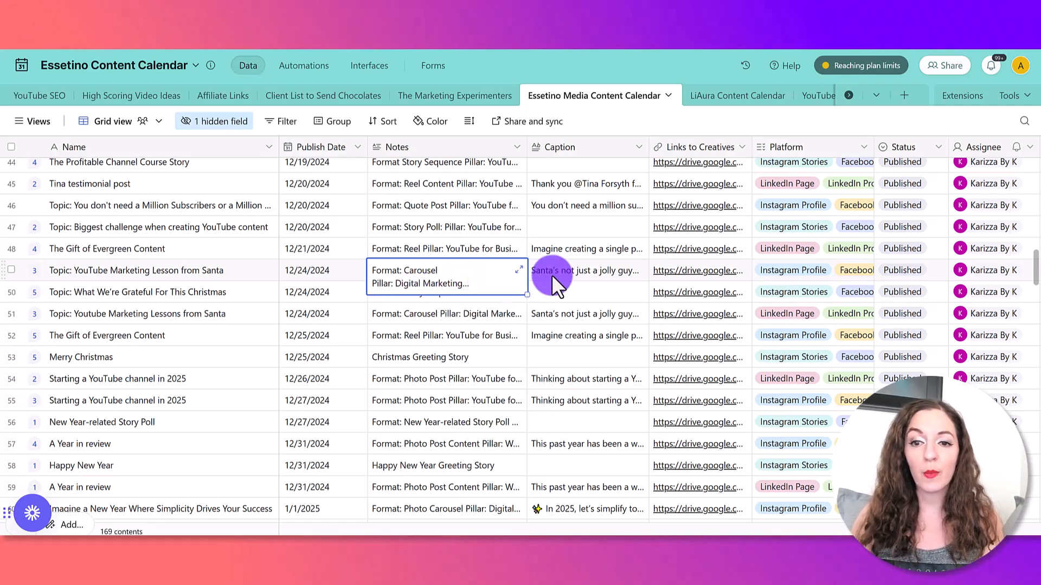
click(584, 277)
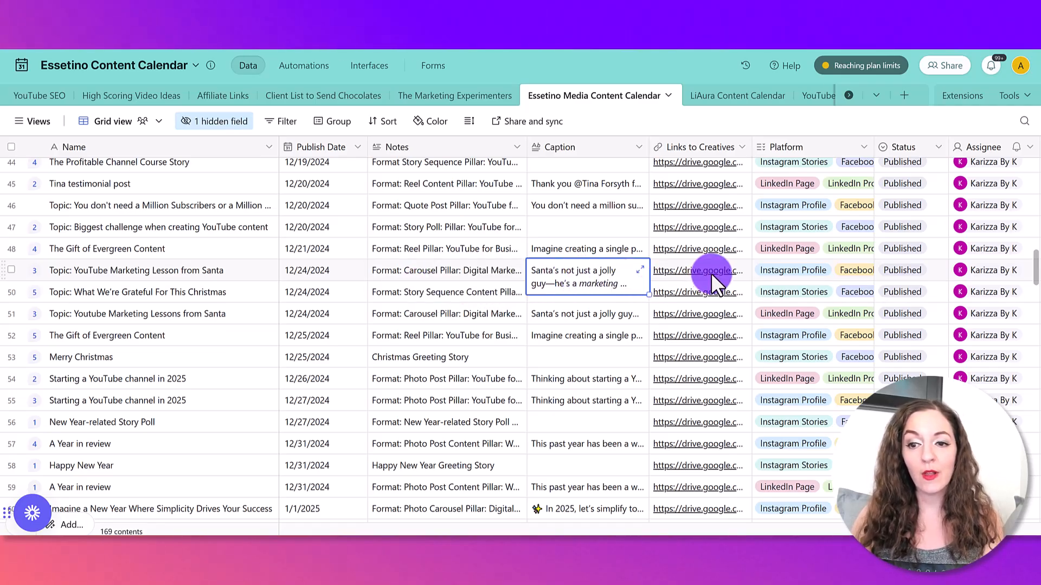
click(697, 270)
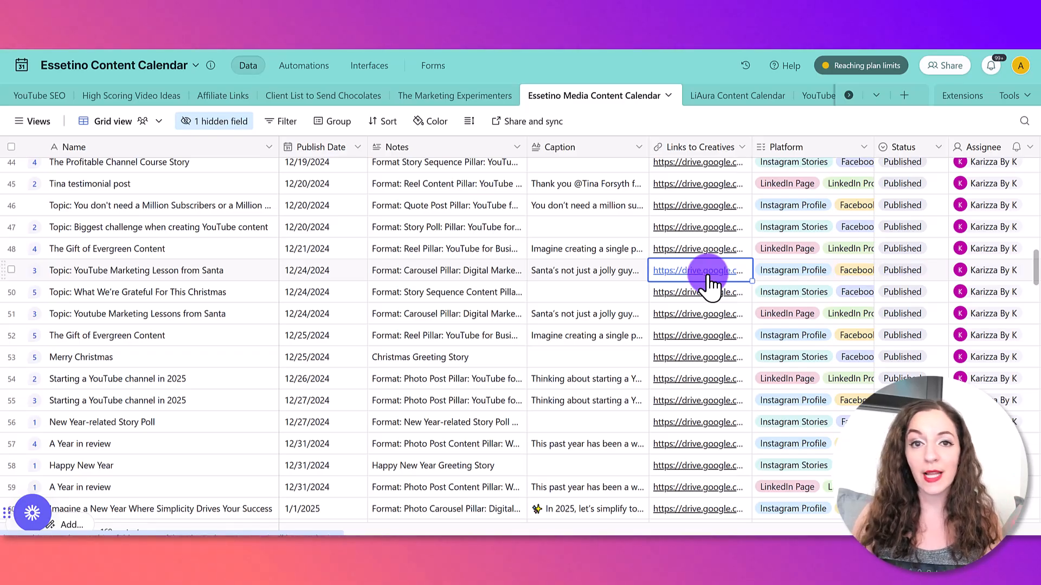
mouse_move(797, 275)
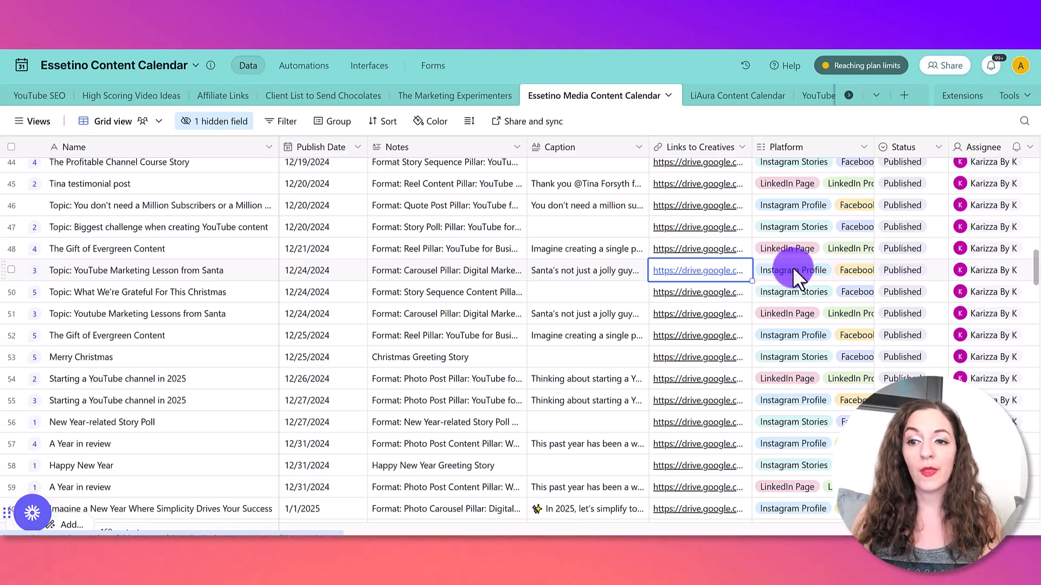
click(794, 270)
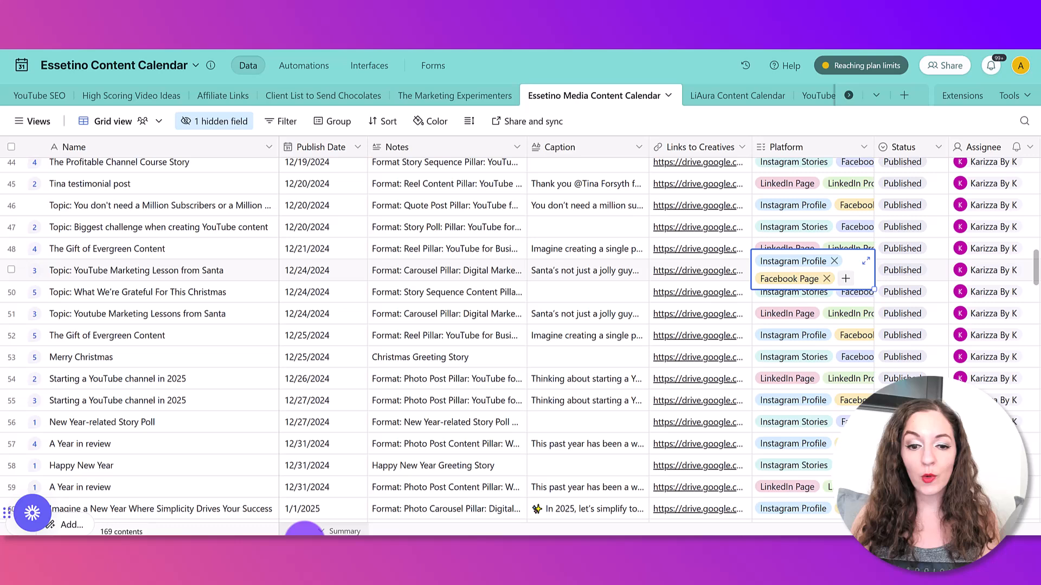
scroll(right, 3)
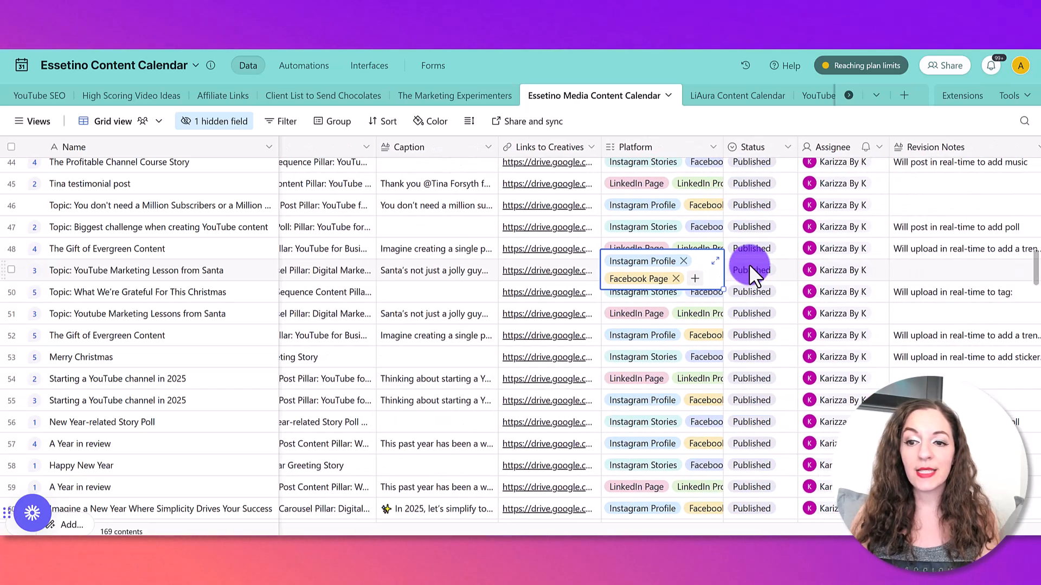
click(754, 270)
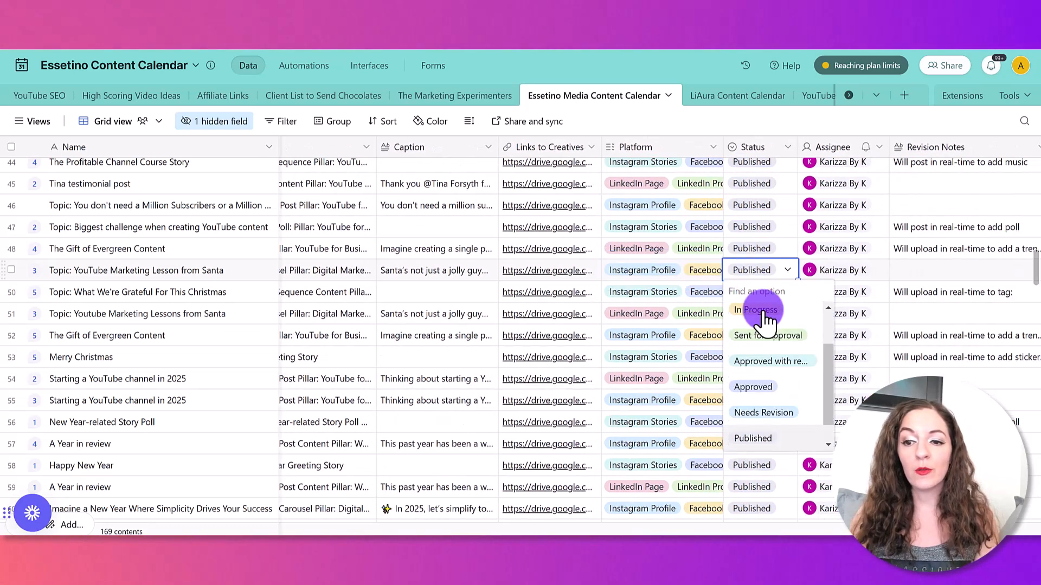
Scroll down to the late-March posts around Progress Over Perfection and Legacy Summit.
scroll(down, 3)
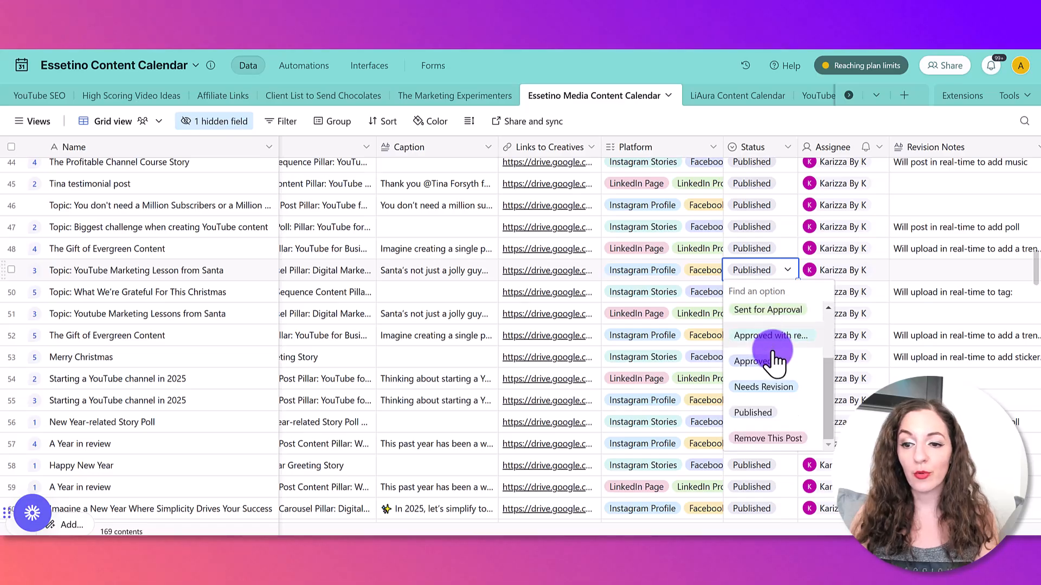
mouse_move(770, 388)
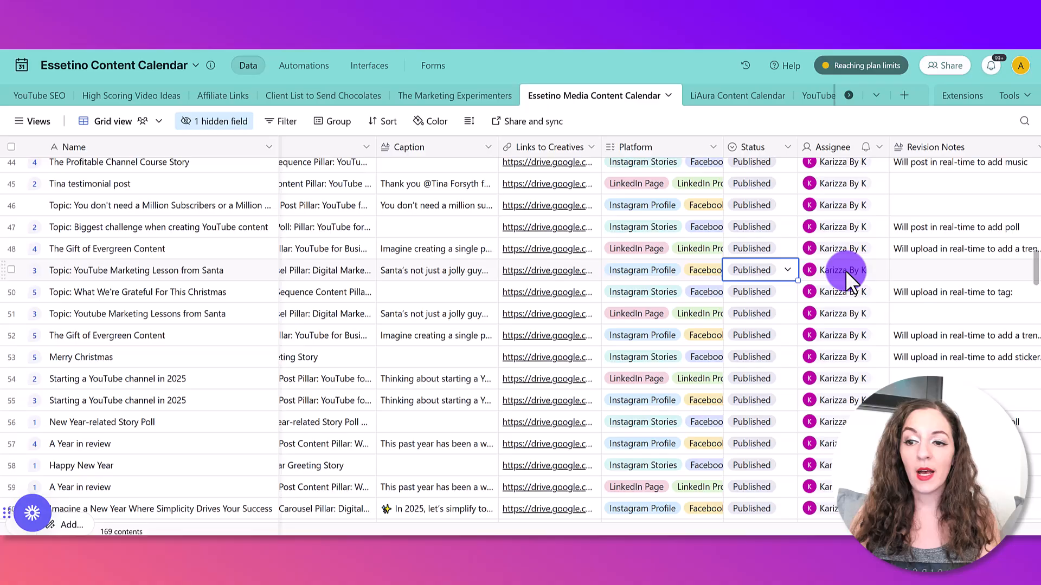
mouse_move(765, 524)
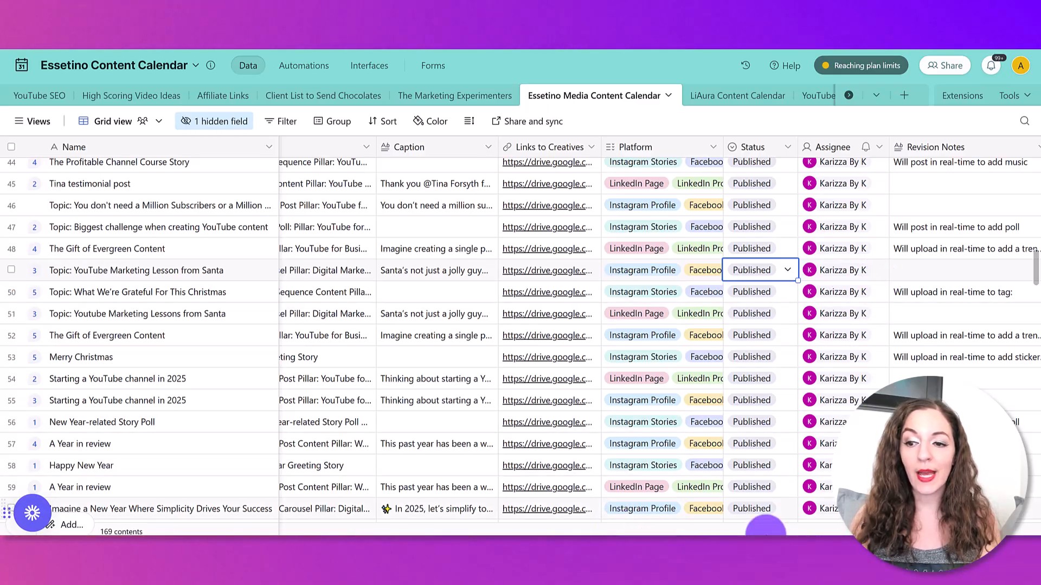
mouse_move(950, 278)
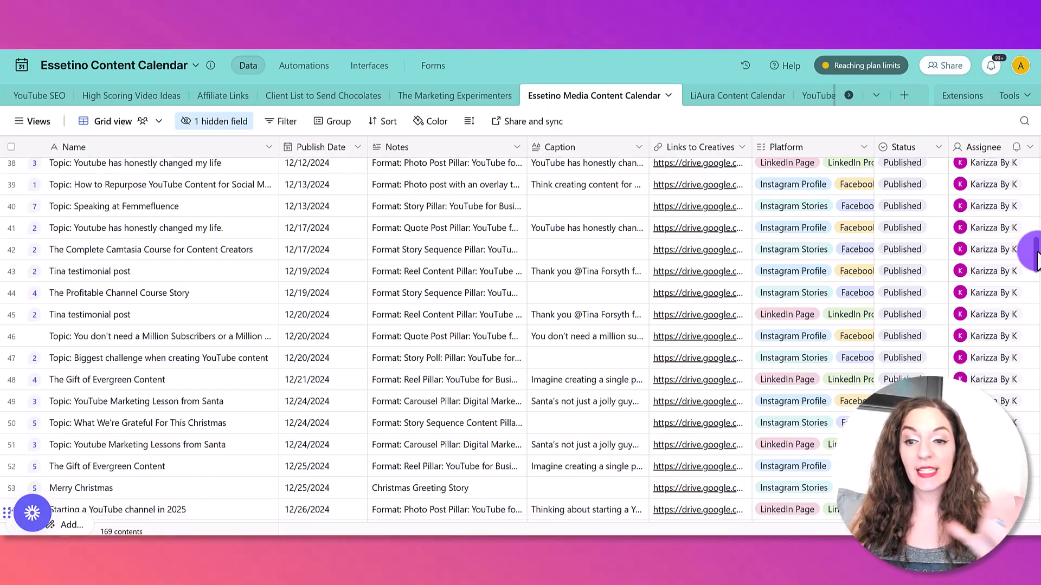
scroll(down, 3)
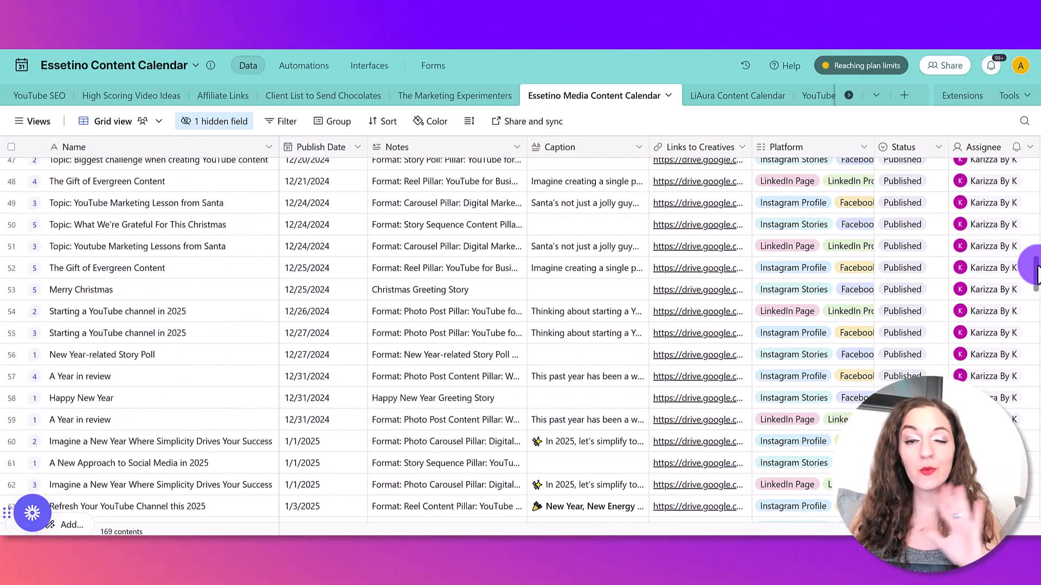
scroll(down, 3)
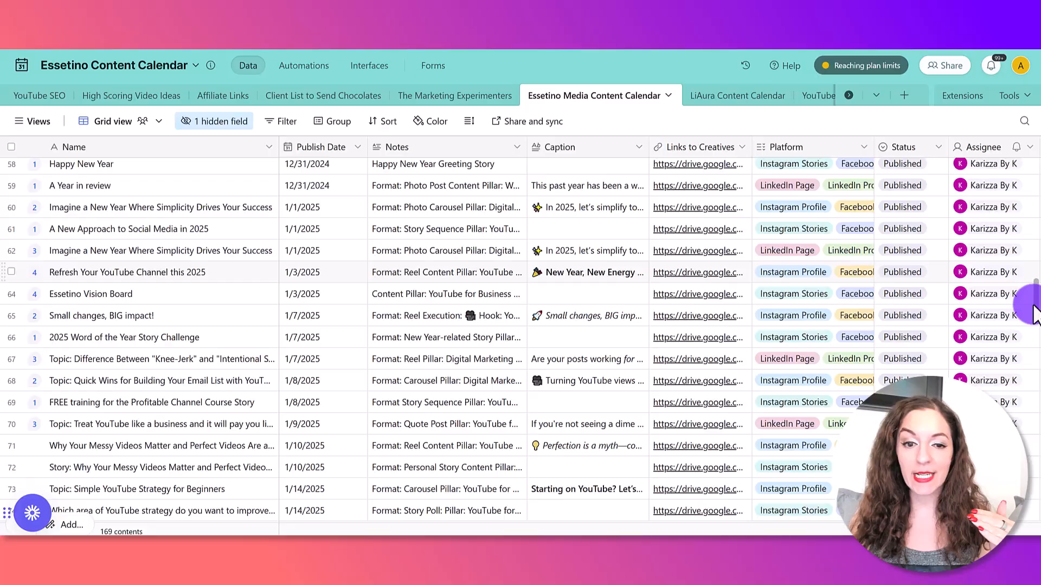
scroll(down, 3)
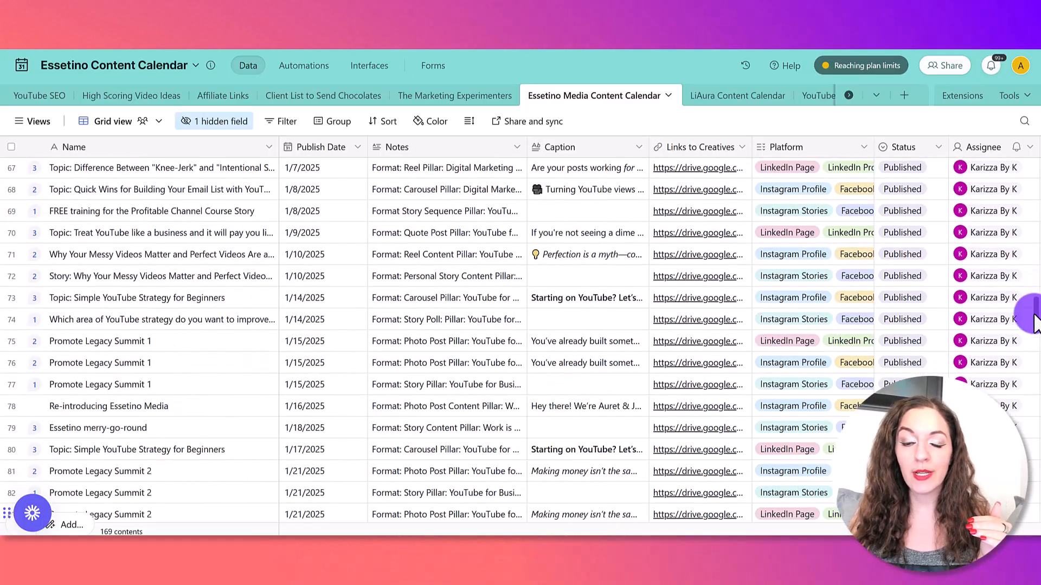
scroll(down, 3)
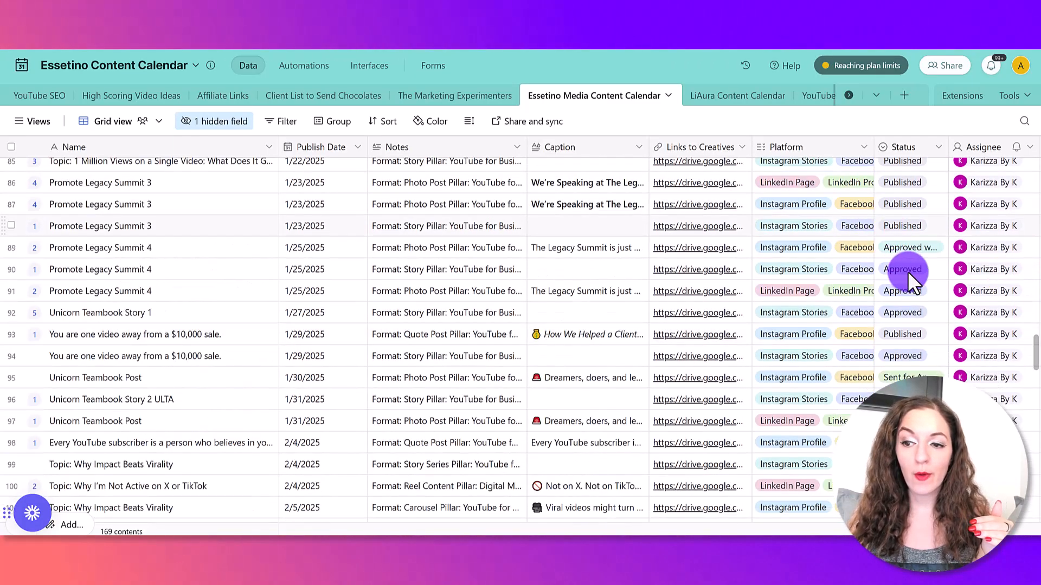
scroll(down, 3)
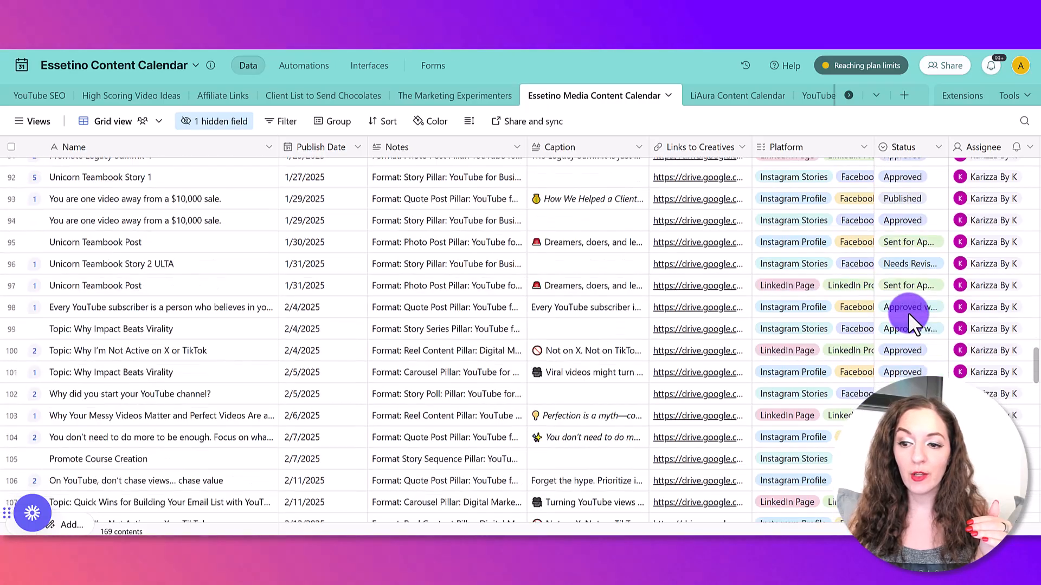
scroll(down, 3)
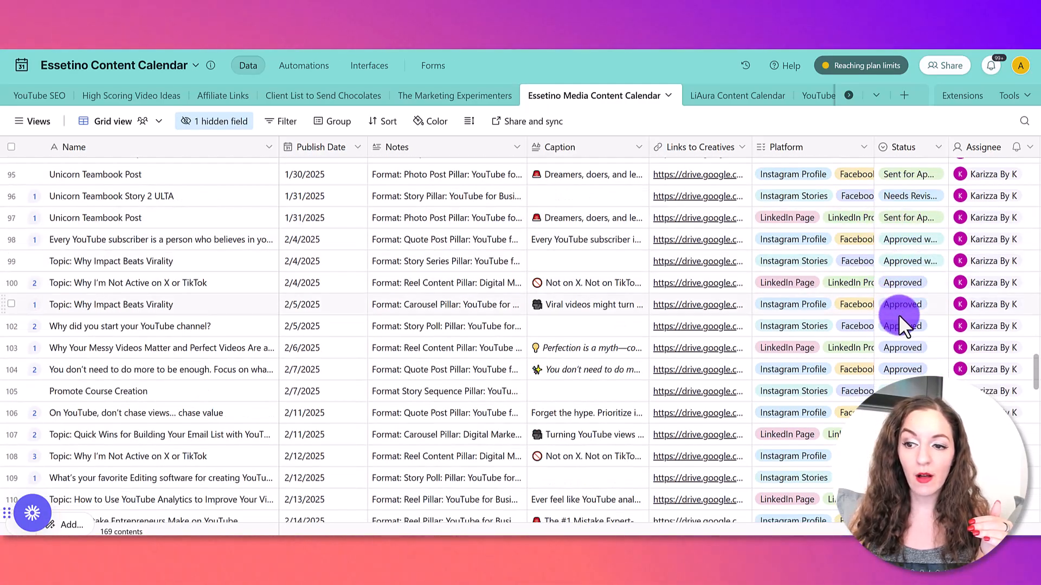
scroll(down, 3)
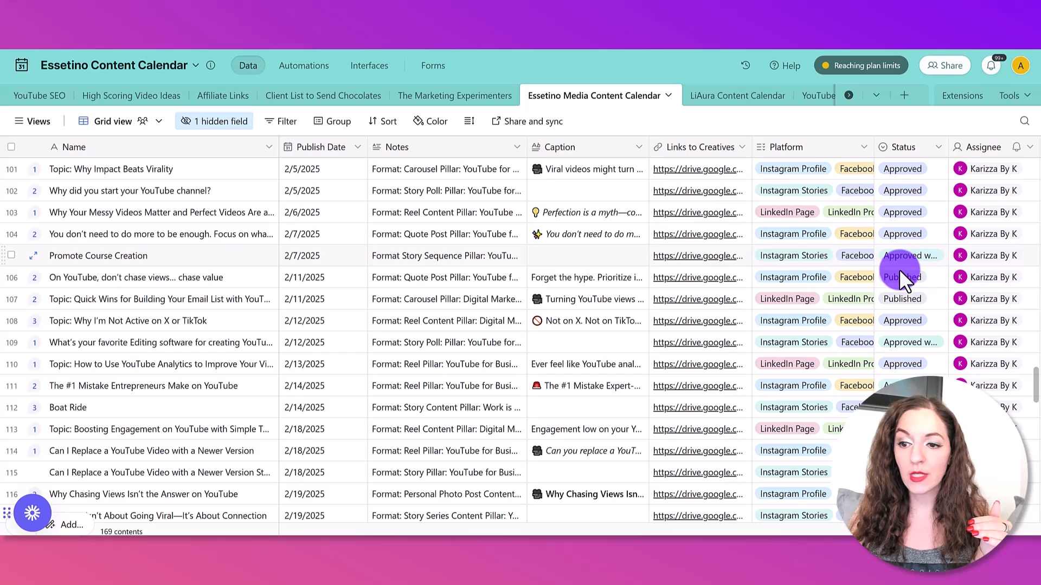
scroll(down, 3)
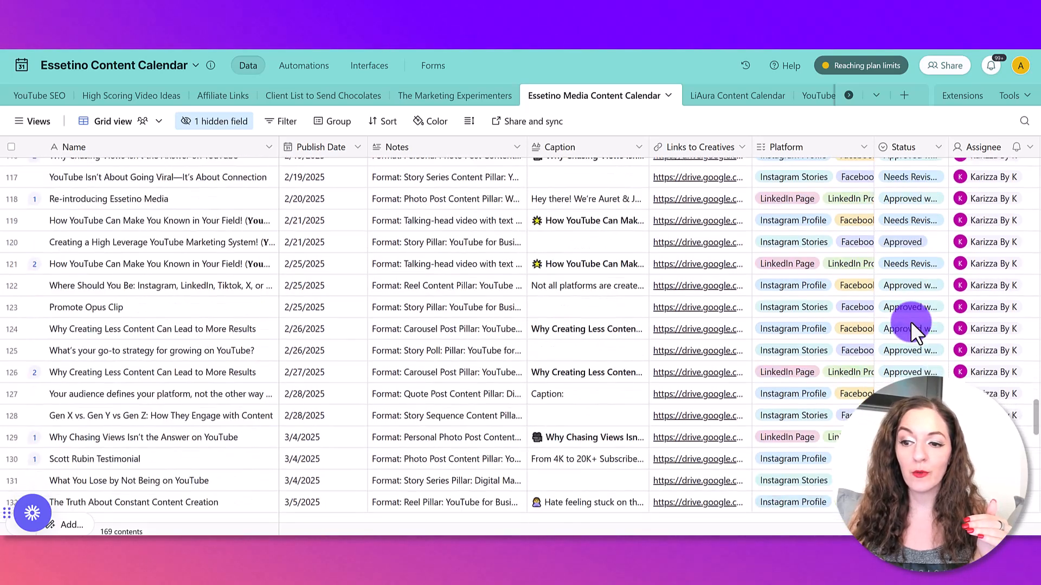
scroll(down, 3)
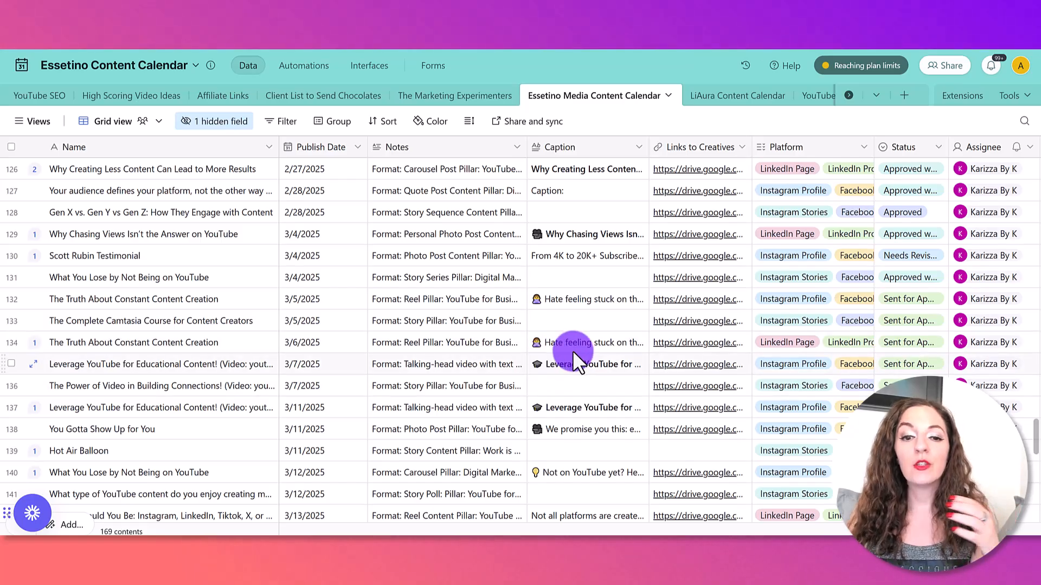
scroll(down, 3)
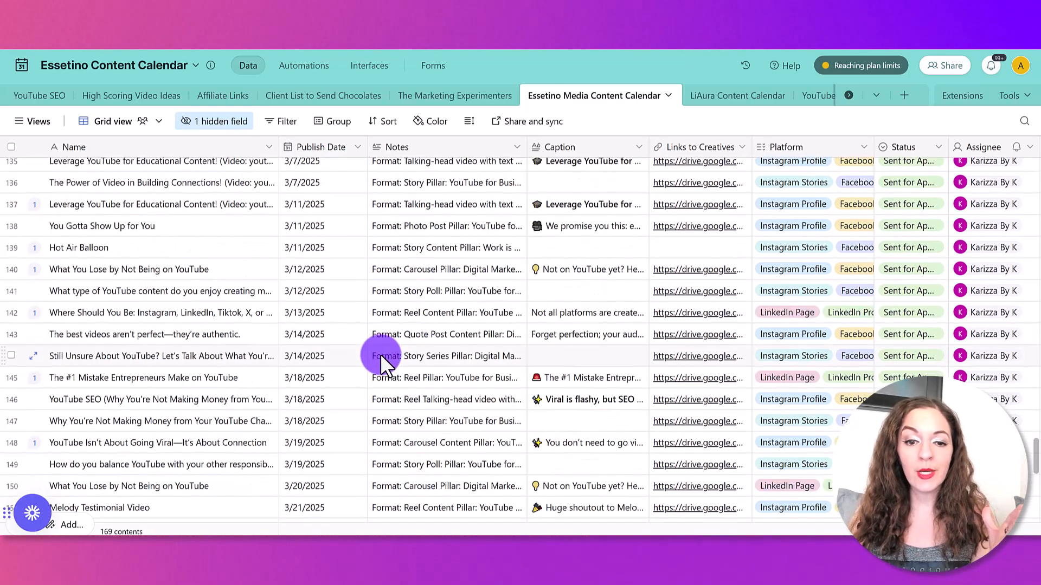
scroll(down, 3)
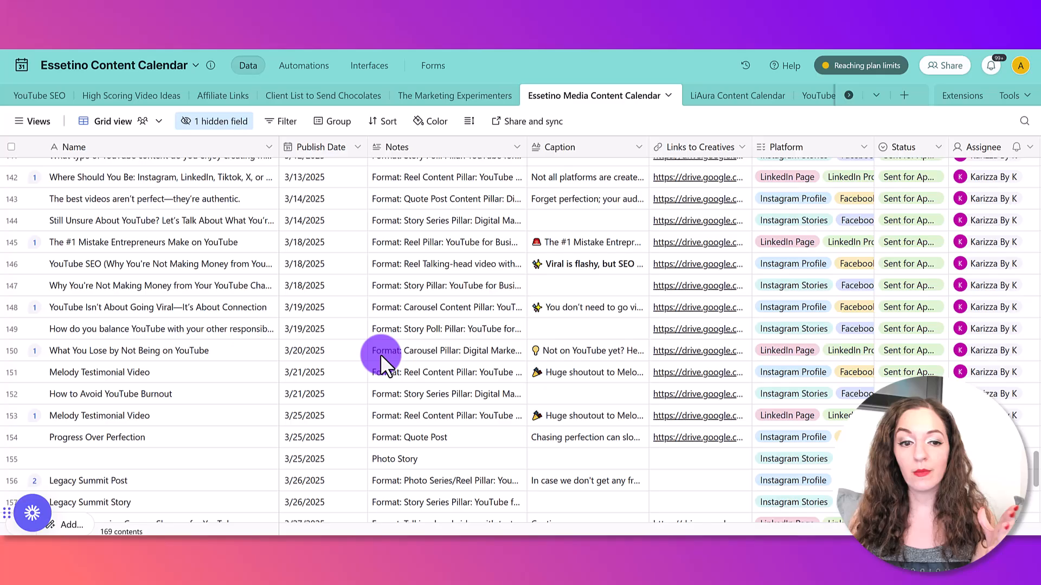
scroll(up, 3)
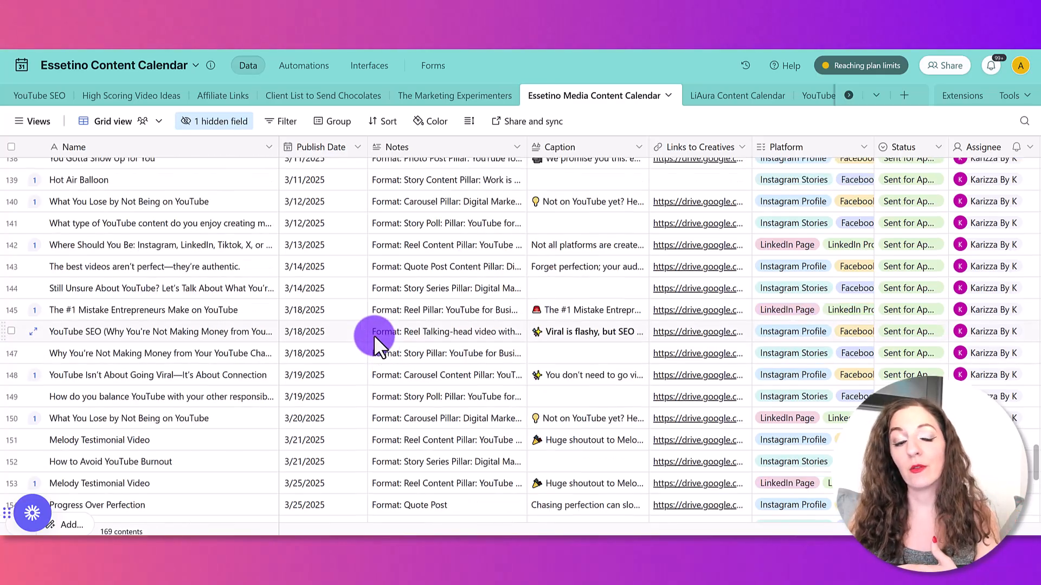
scroll(down, 3)
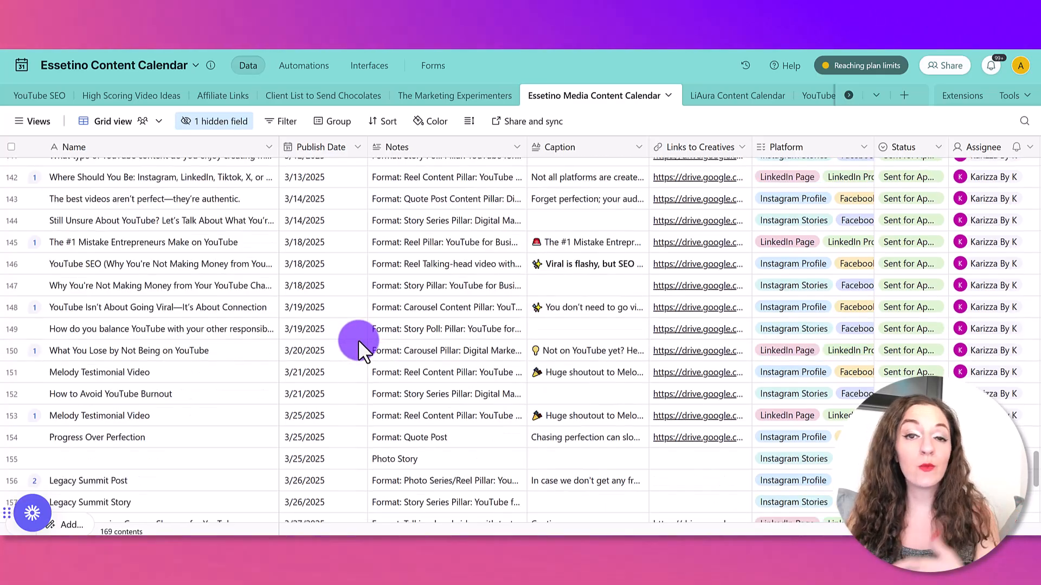
mouse_move(356, 343)
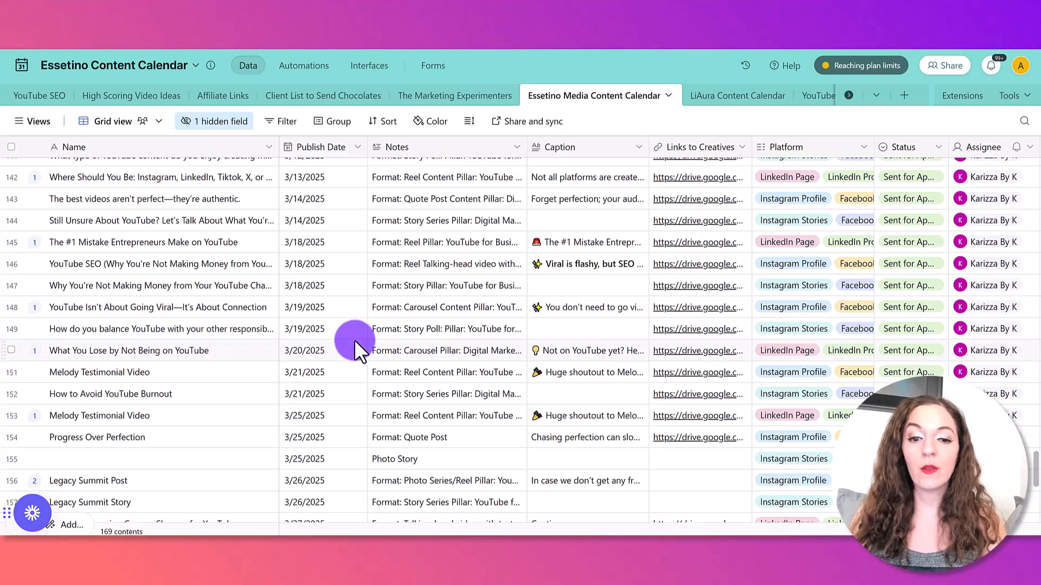
mouse_move(165, 437)
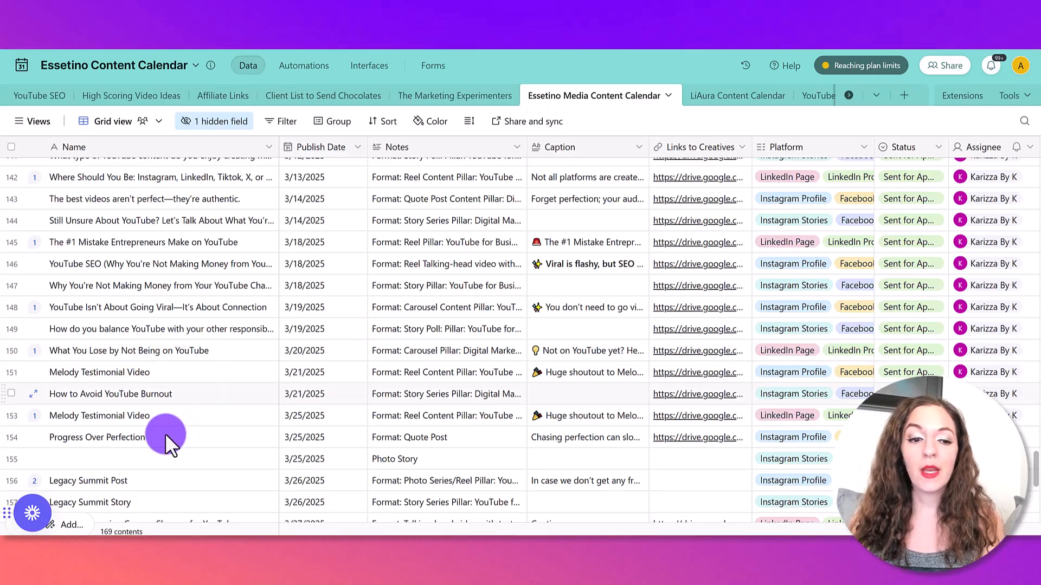
scroll(down, 3)
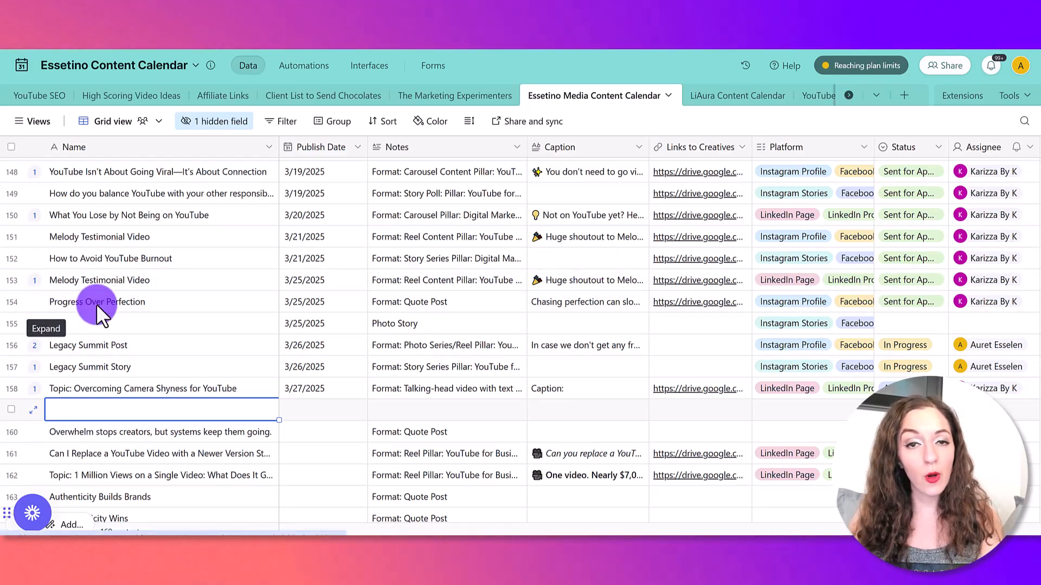
Expand the Progress Over Perfection row and scroll through its caption, platforms, status and assignee fields.
click(45, 327)
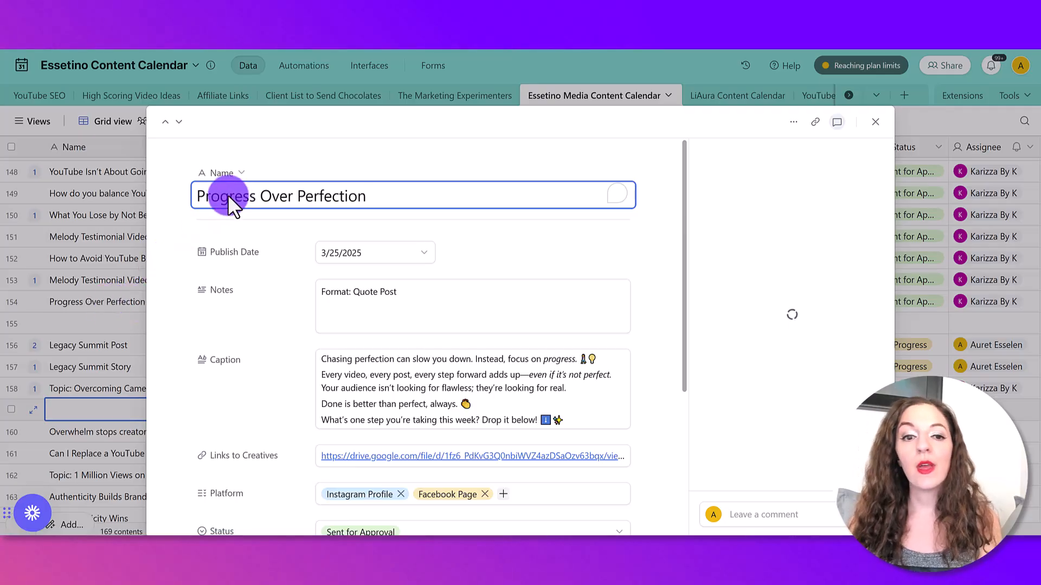
click(836, 121)
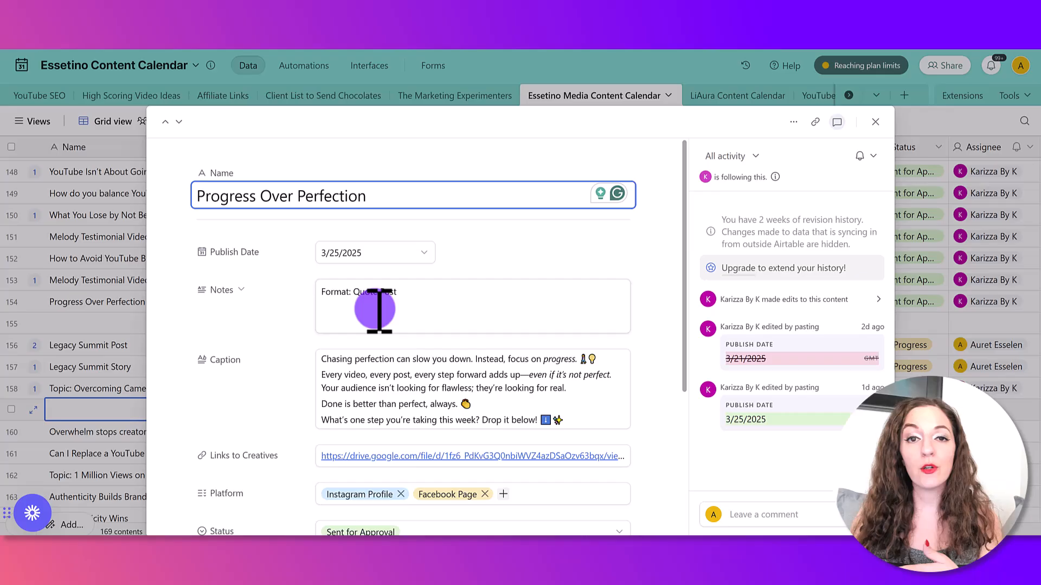
mouse_move(325, 301)
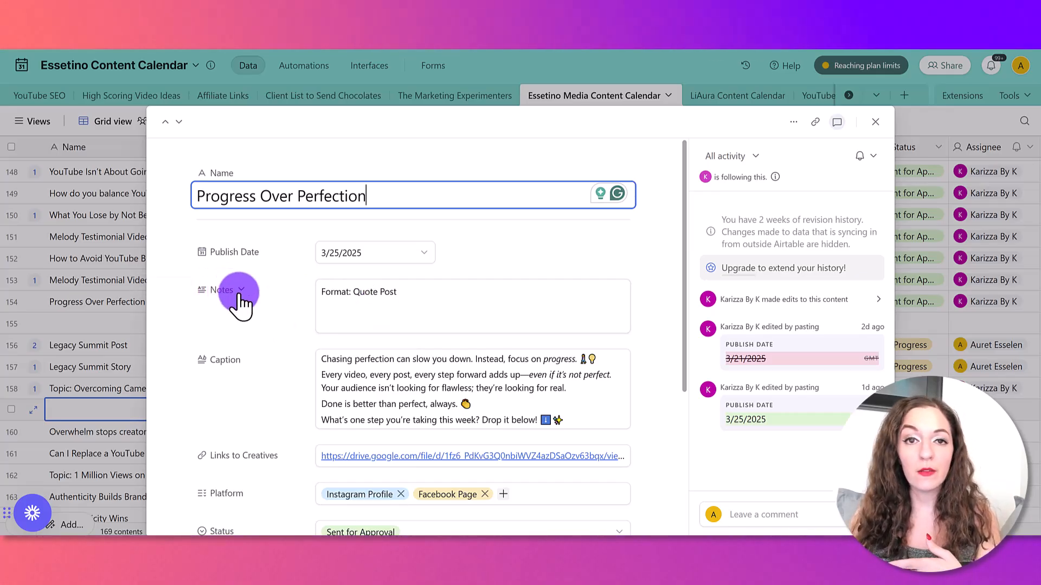
mouse_move(238, 290)
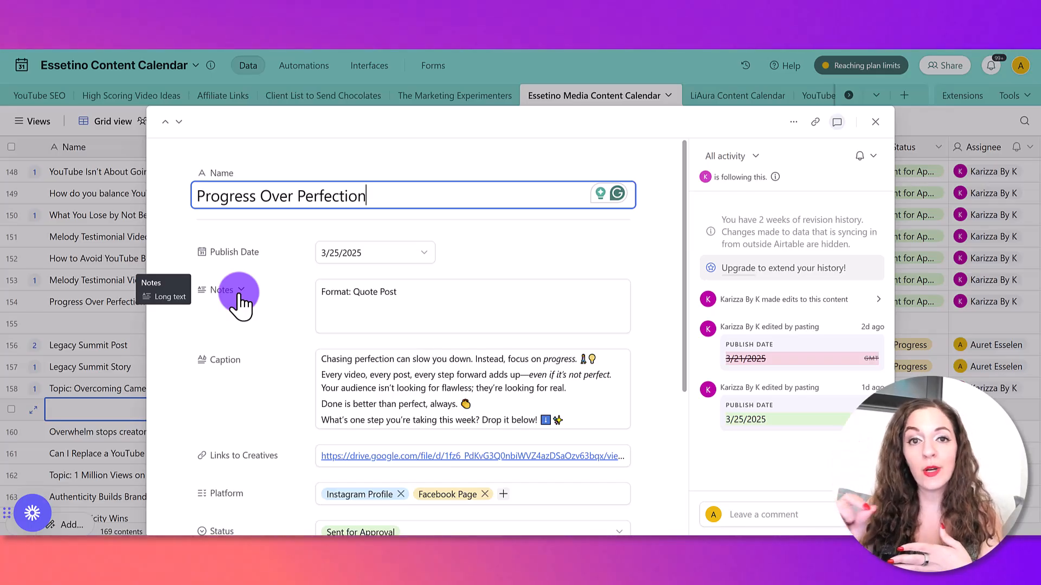
mouse_move(288, 321)
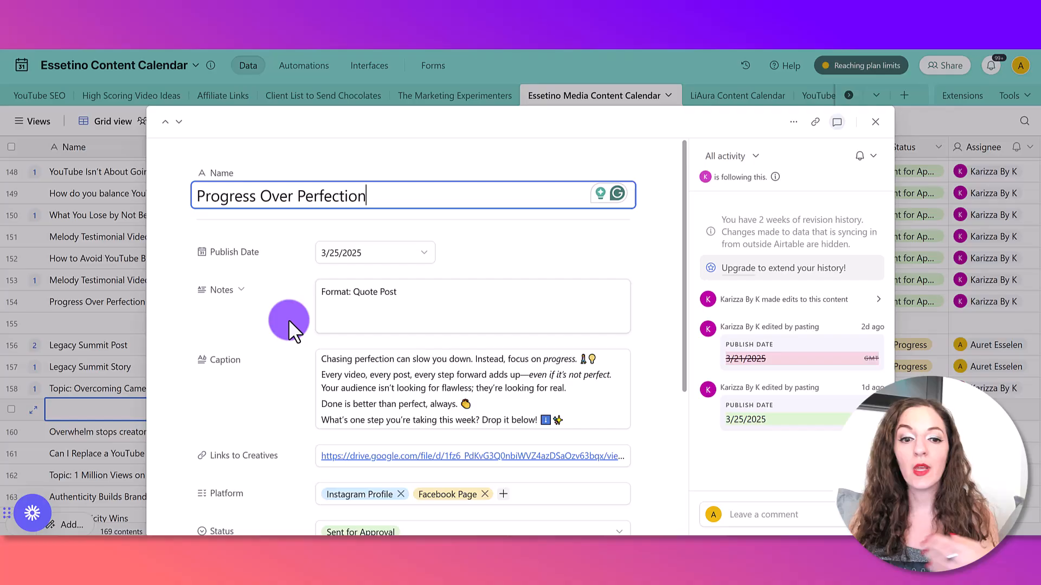
mouse_move(284, 316)
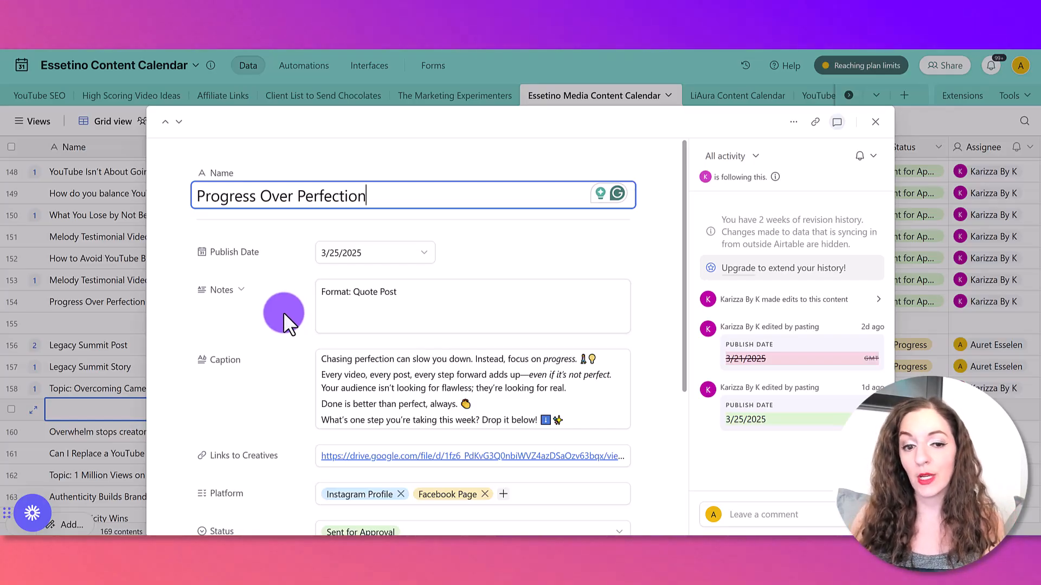
scroll(down, 3)
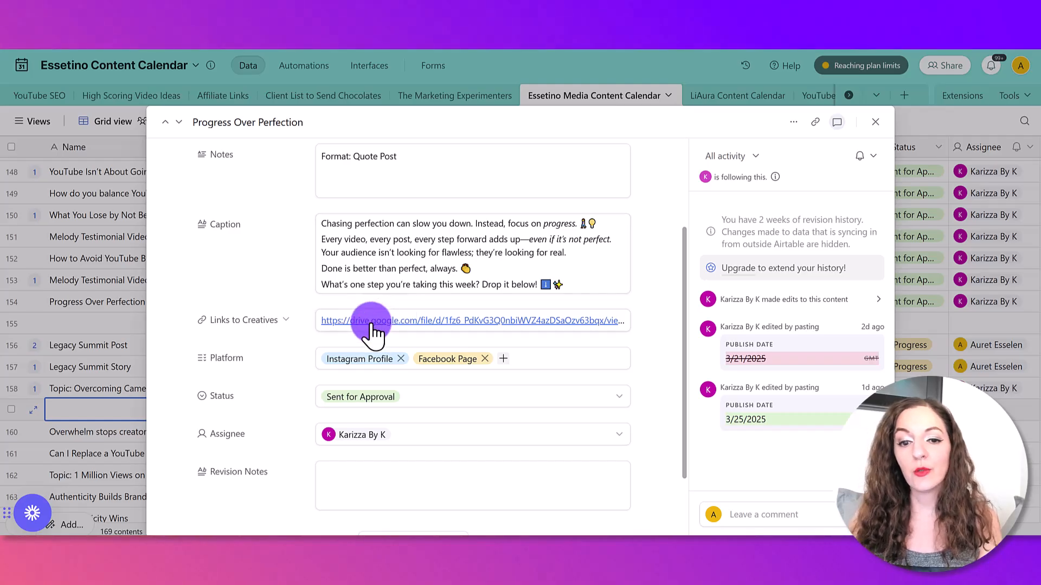
mouse_move(225, 249)
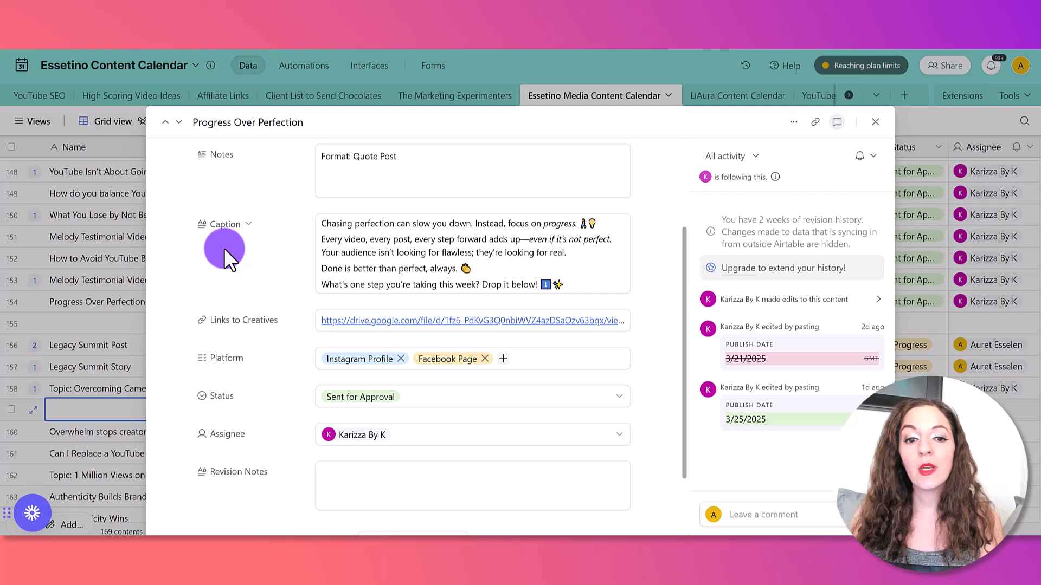
mouse_move(309, 312)
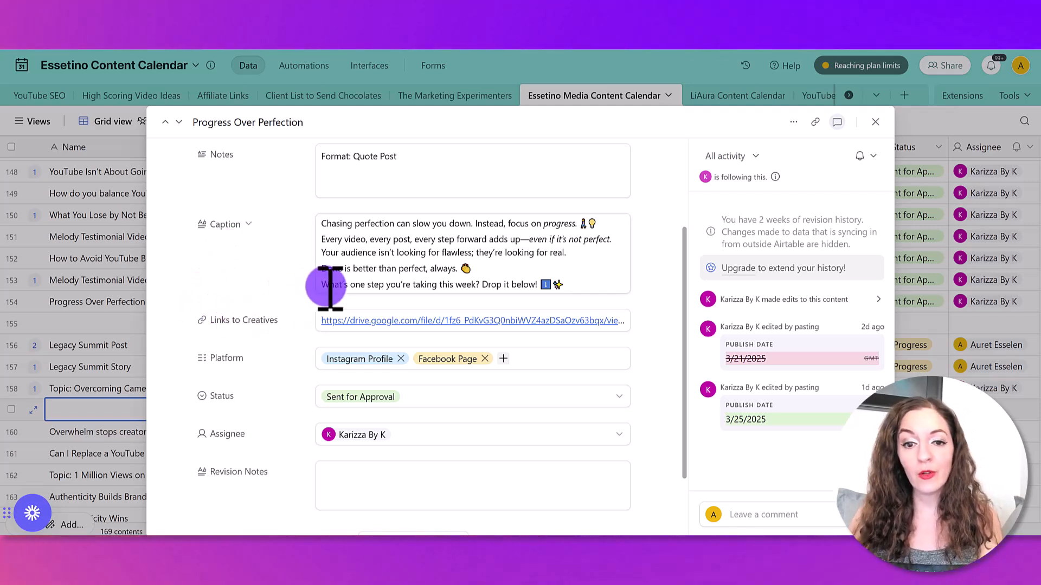
mouse_move(225, 269)
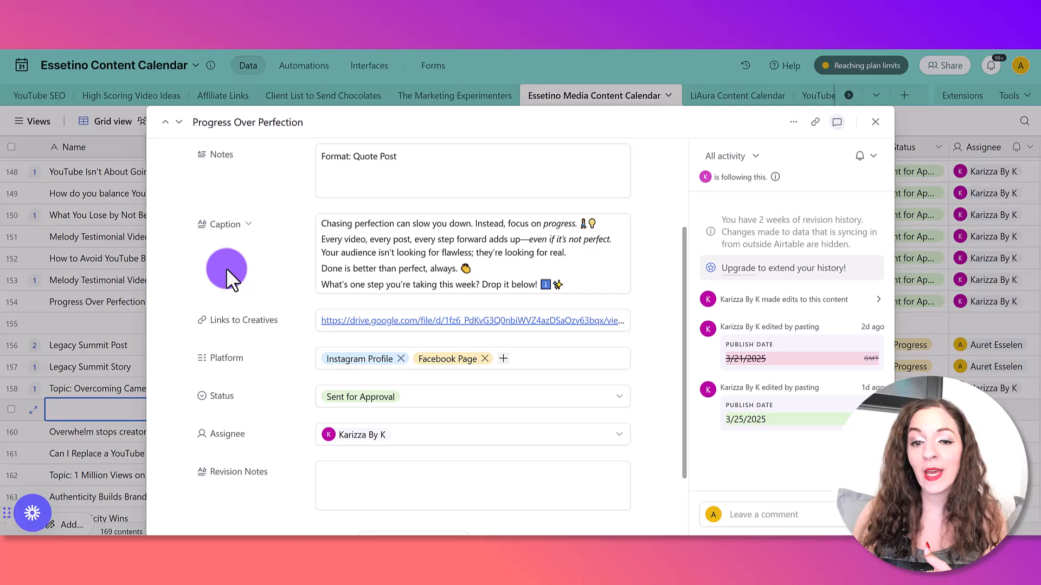
mouse_move(433, 329)
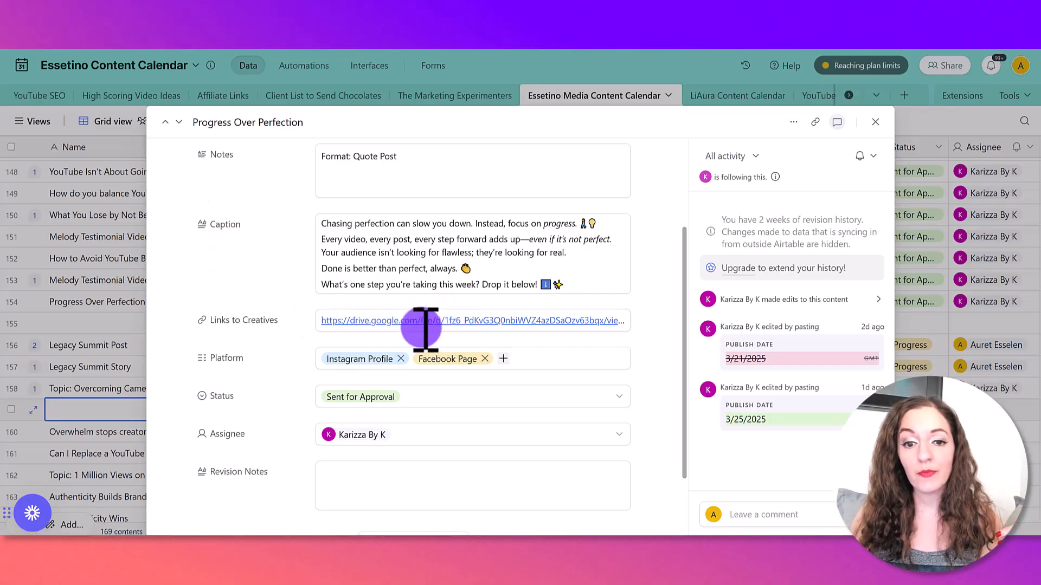
mouse_move(312, 288)
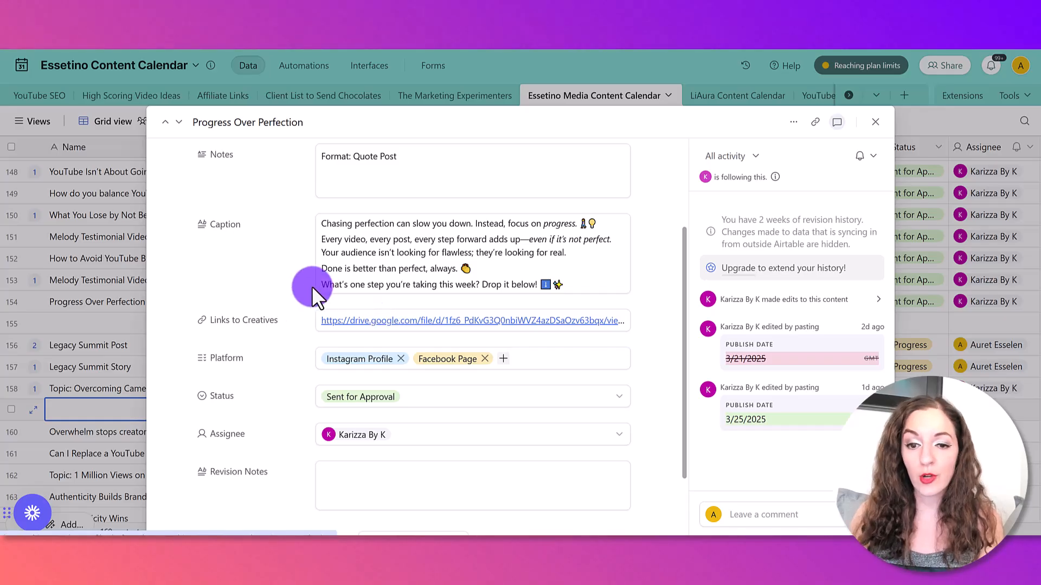
mouse_move(641, 322)
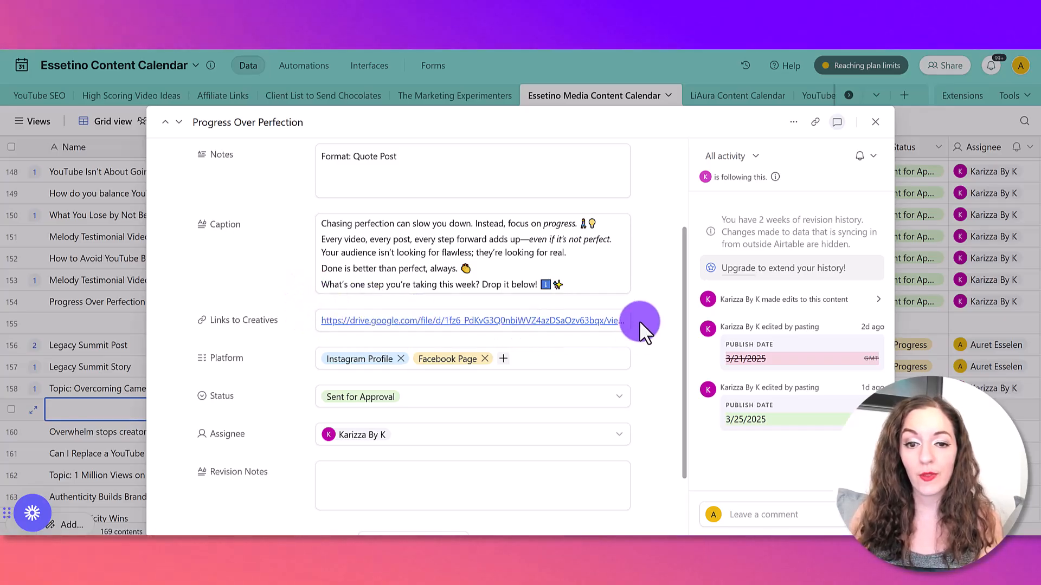
scroll(down, 3)
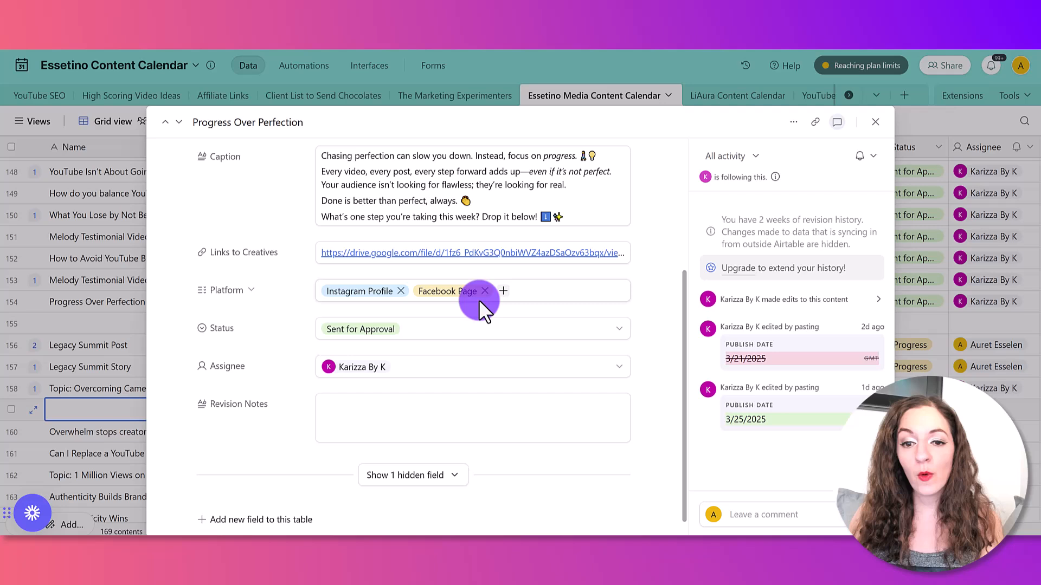
mouse_move(616, 321)
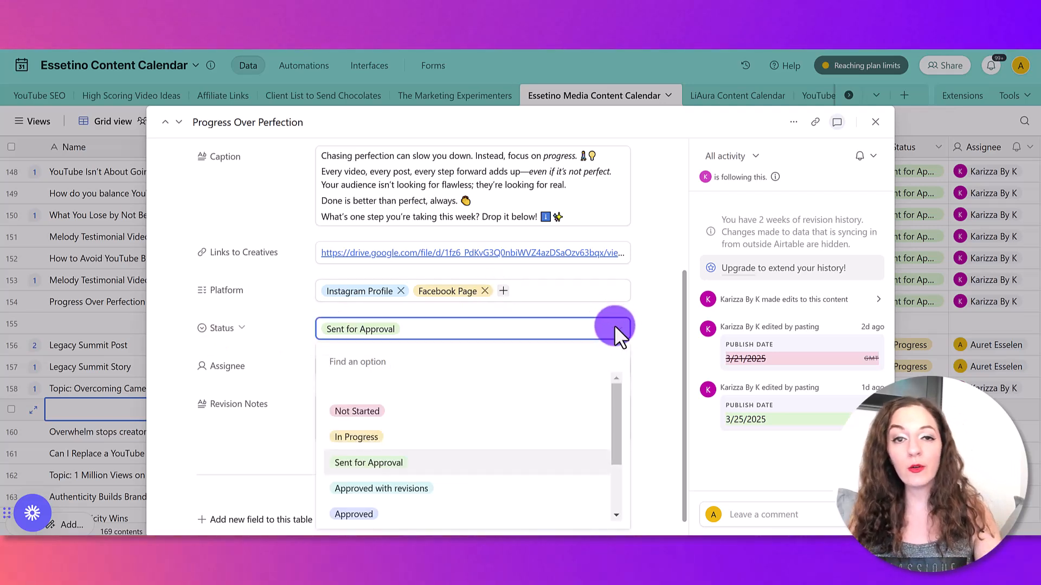
mouse_move(365, 484)
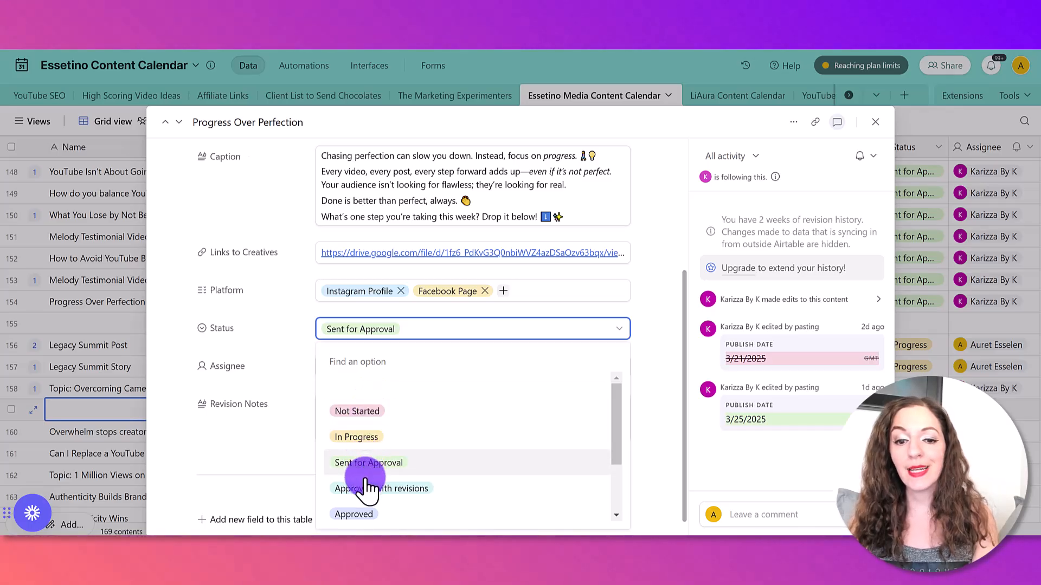
mouse_move(280, 309)
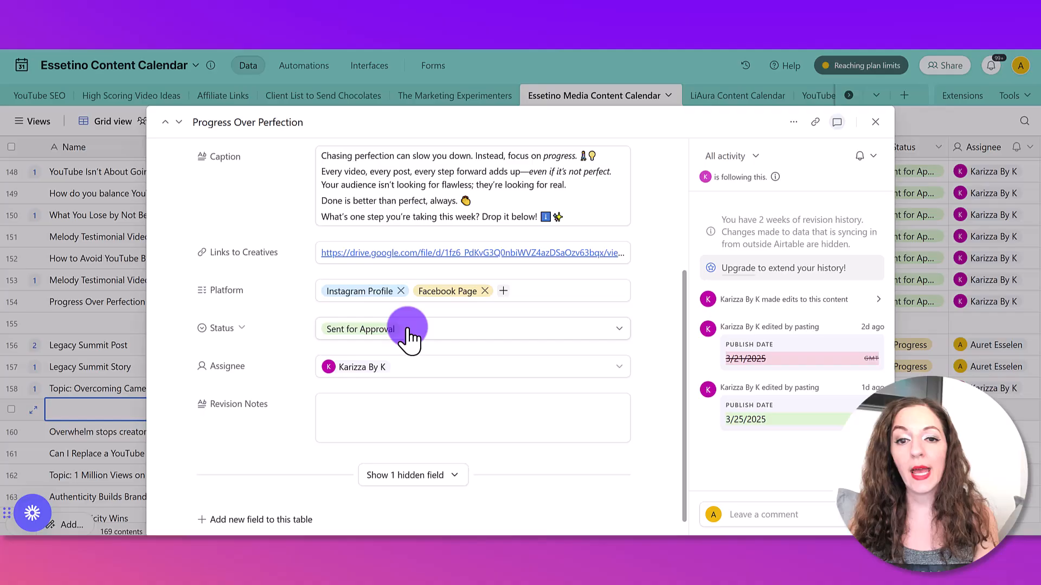
Place the cursor in the empty revision notes field of the Progress Over Perception record.
scroll(up, 3)
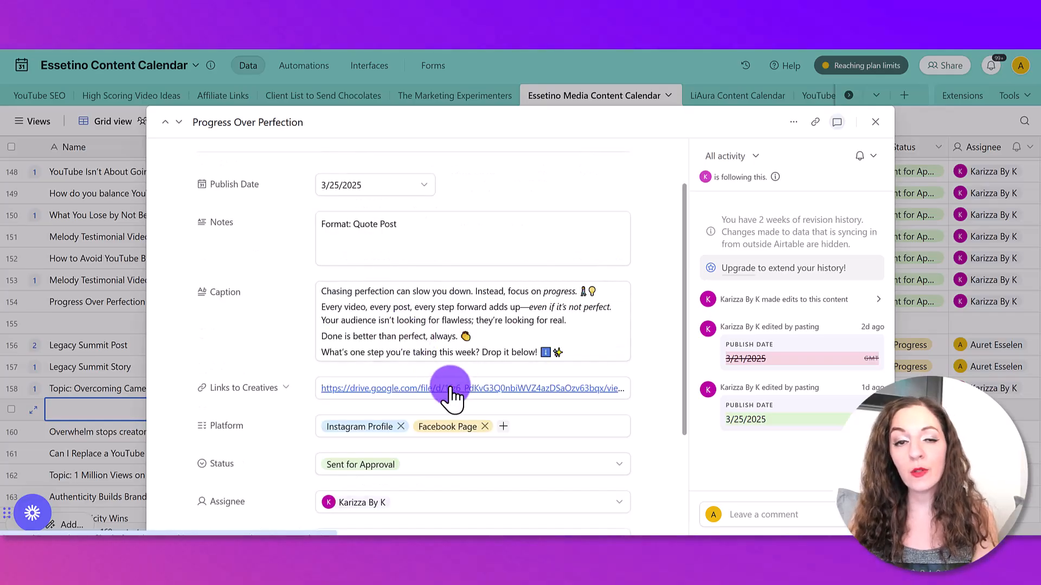
scroll(down, 3)
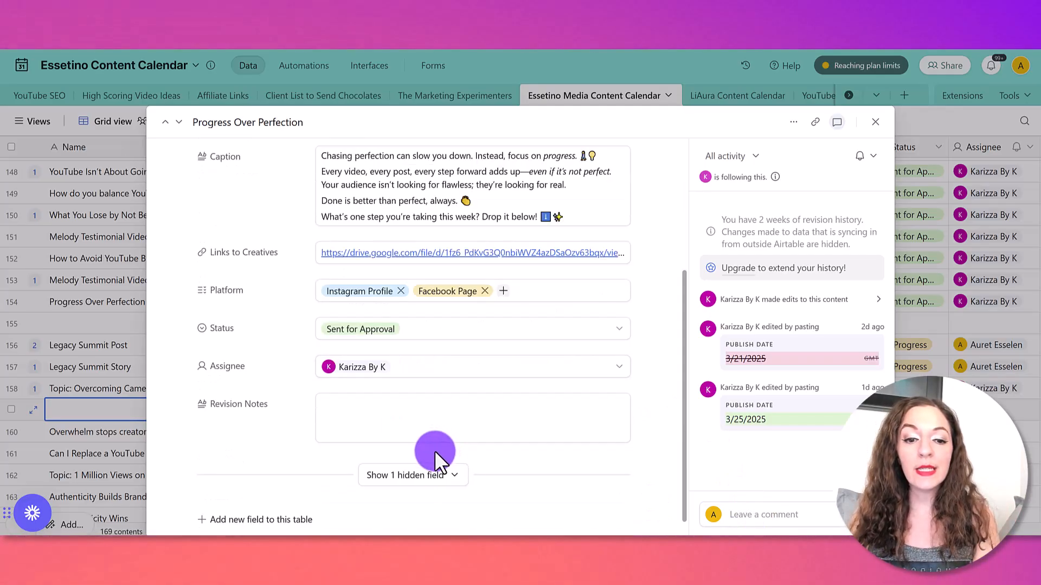
click(471, 416)
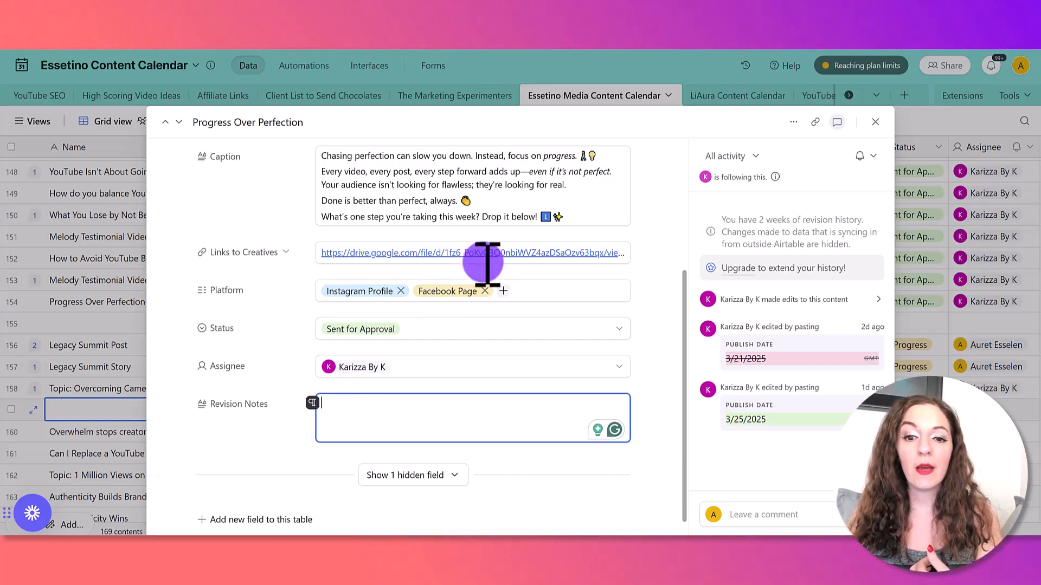
mouse_move(497, 309)
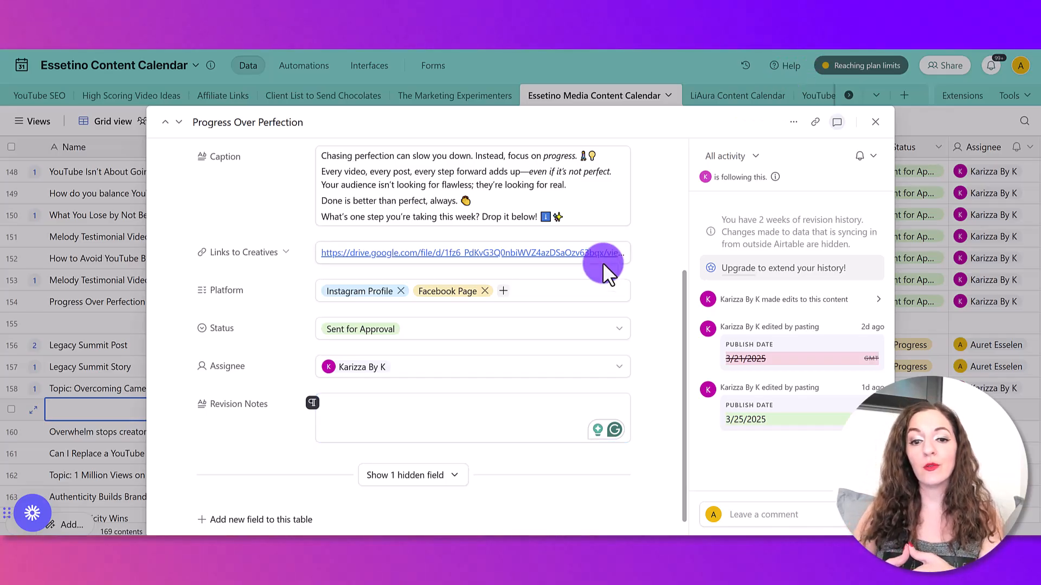
click(473, 419)
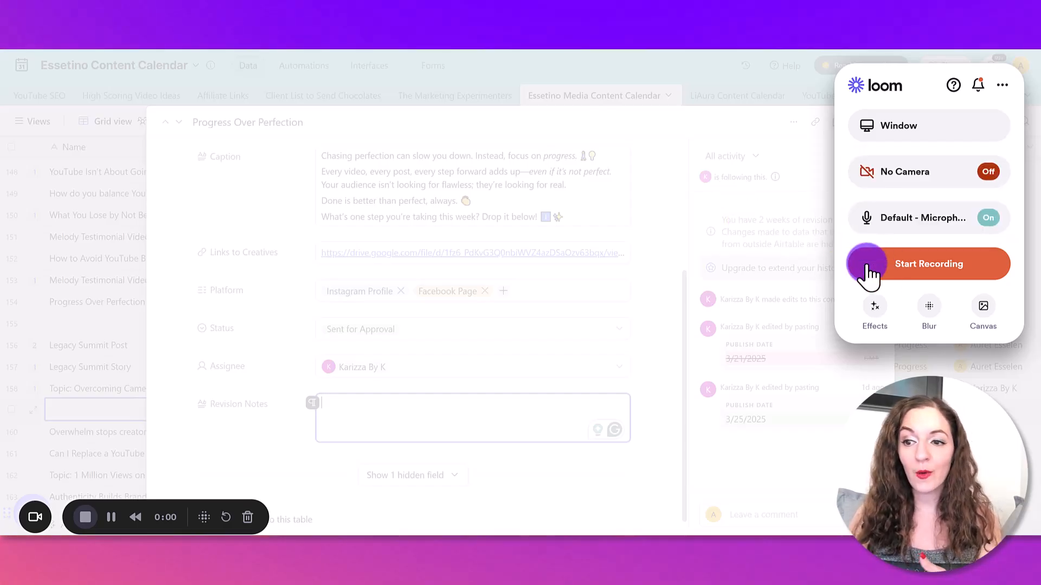
mouse_move(642, 347)
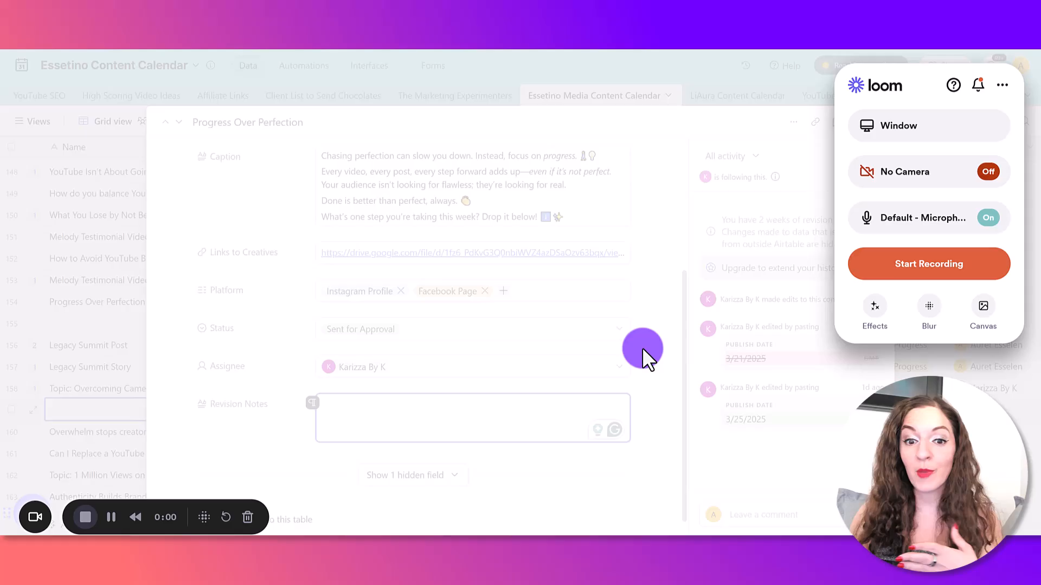
mouse_move(826, 285)
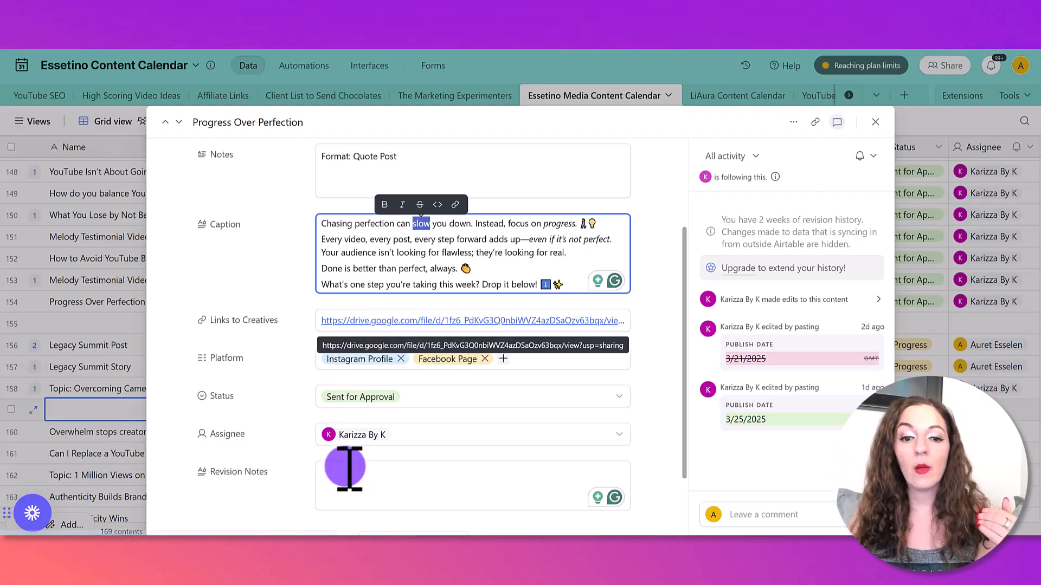
click(473, 484)
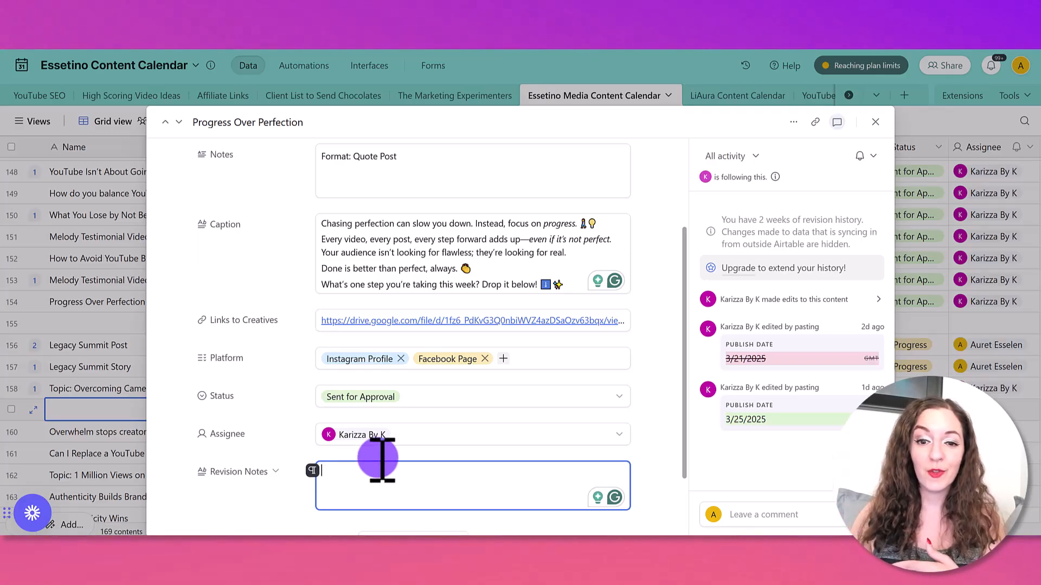
click(874, 121)
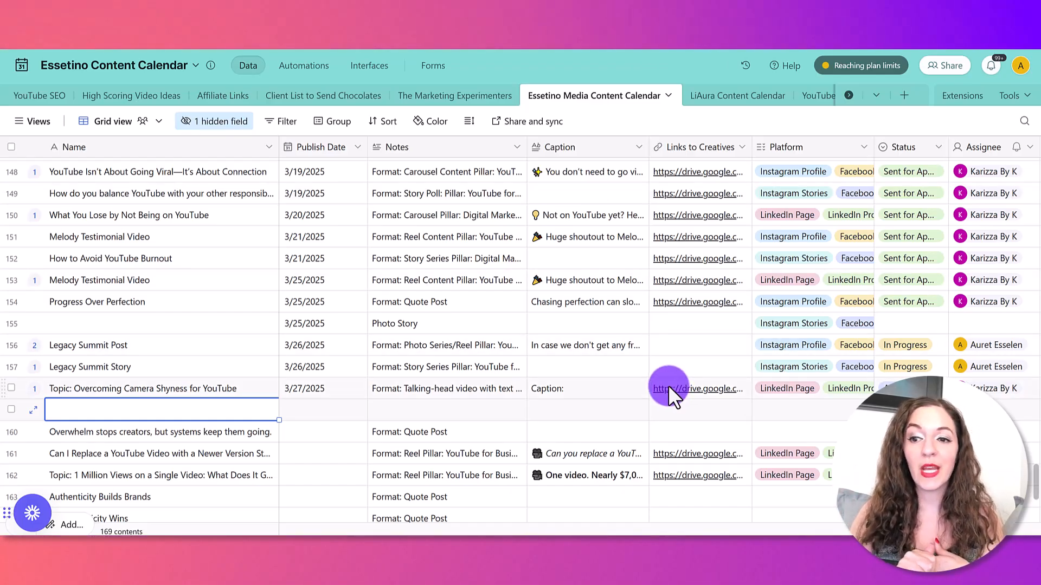
mouse_move(695, 378)
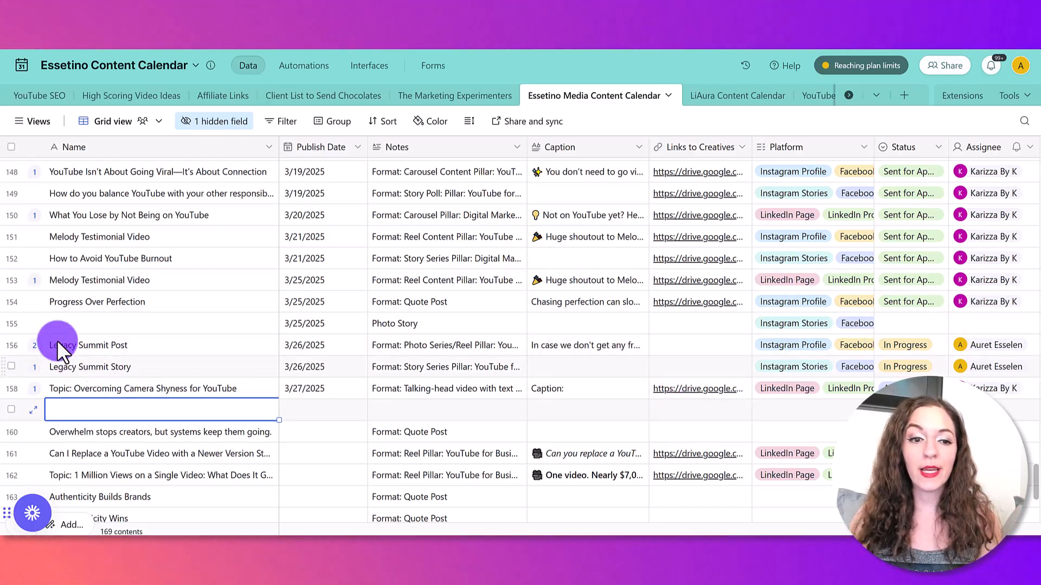
mouse_move(42, 307)
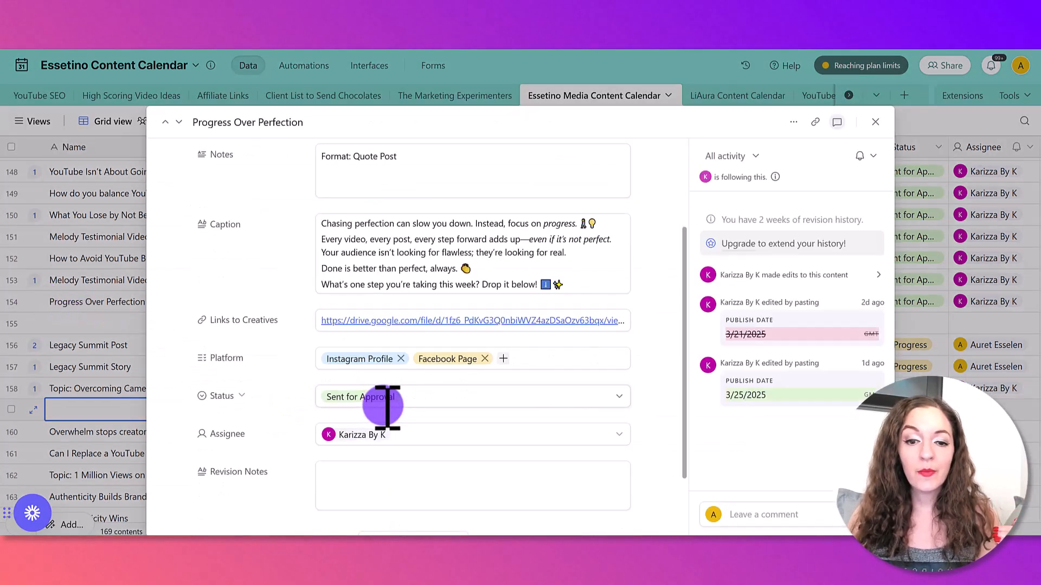
Browse the post's Status options without picking one, then close the expanded record.
click(473, 397)
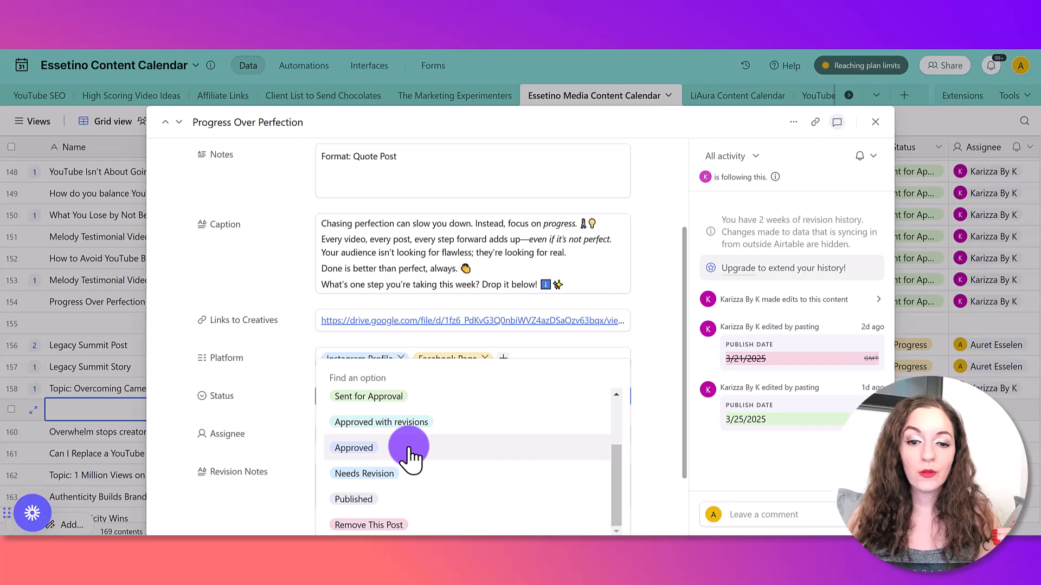
mouse_move(364, 474)
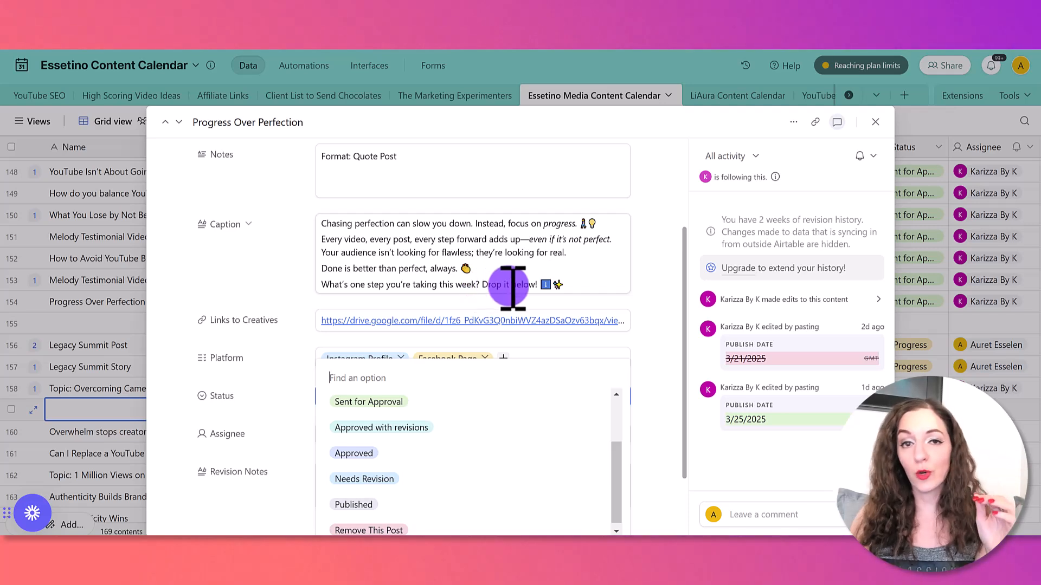
mouse_move(369, 365)
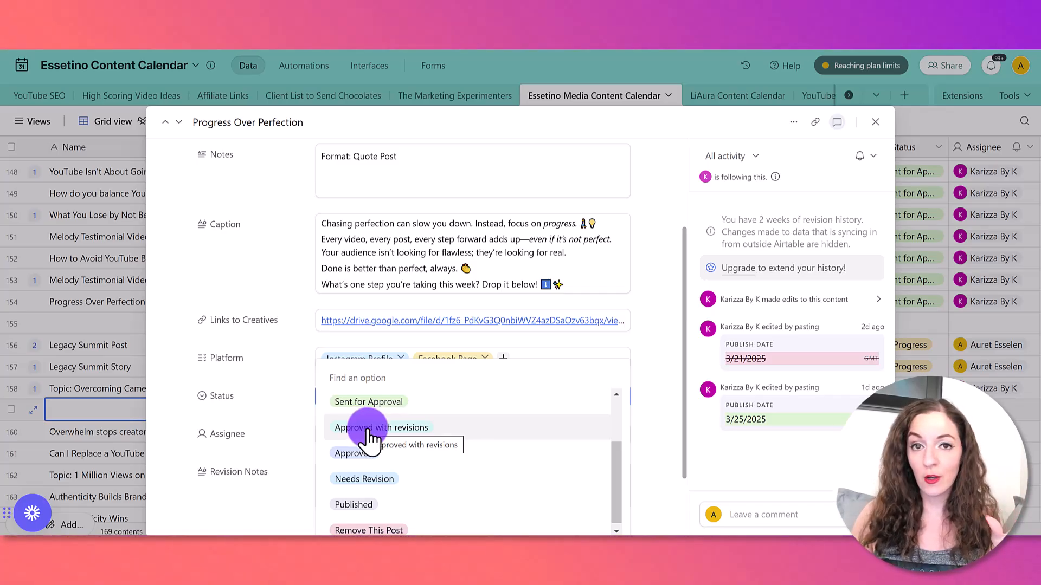
mouse_move(328, 441)
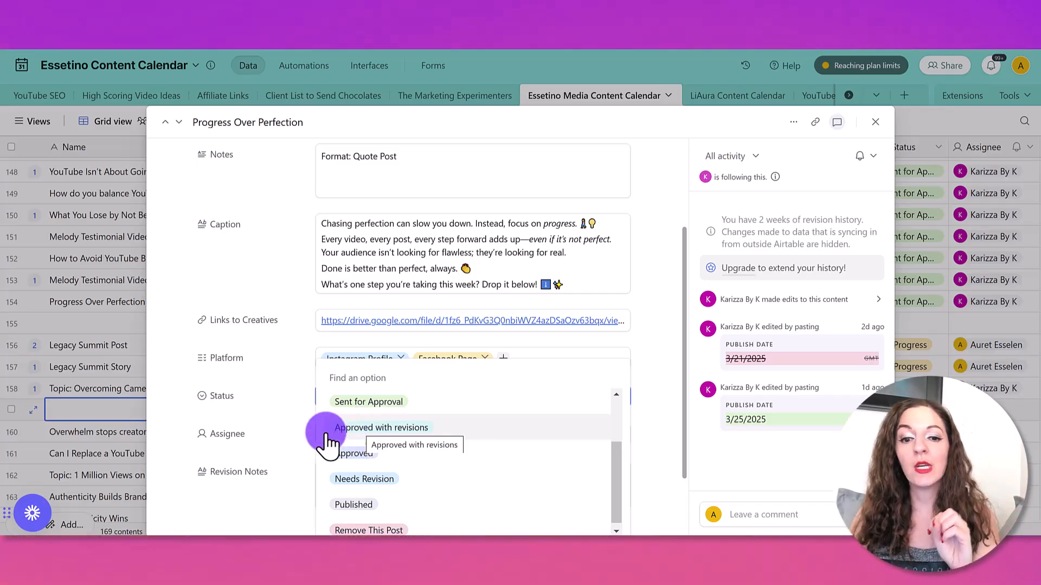
mouse_move(348, 458)
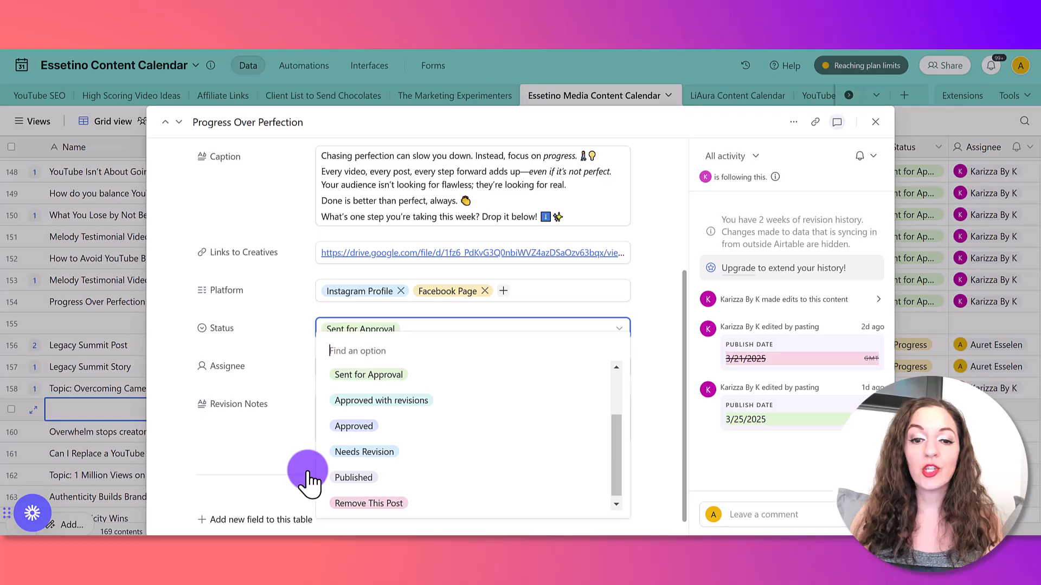
mouse_move(282, 462)
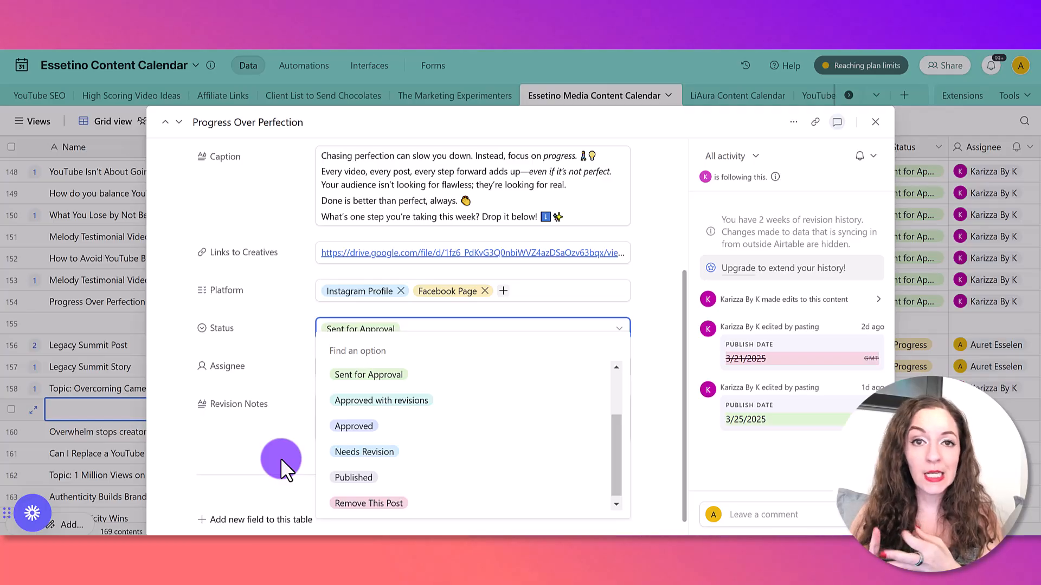
scroll(up, 3)
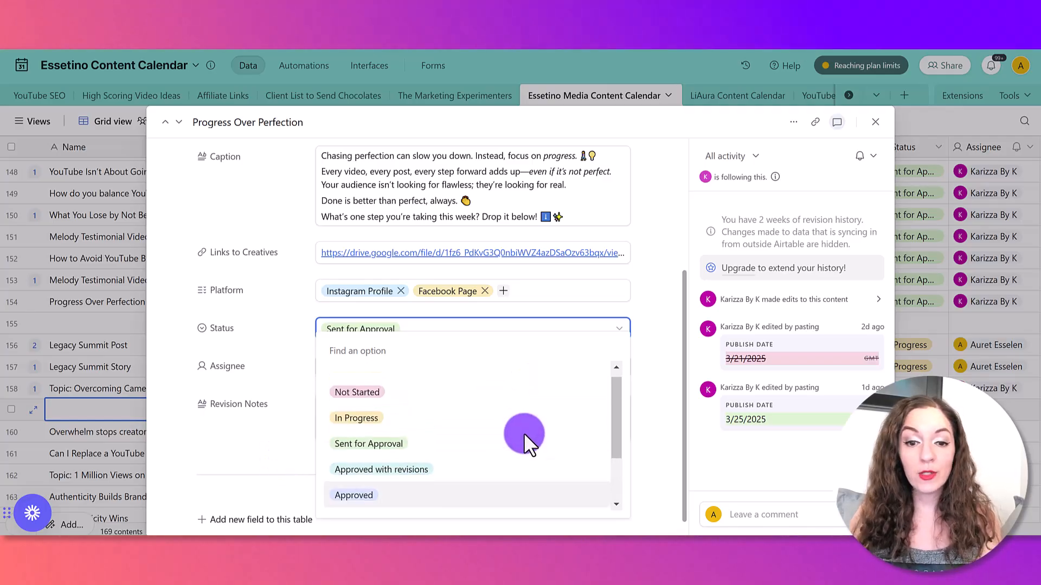
scroll(down, 3)
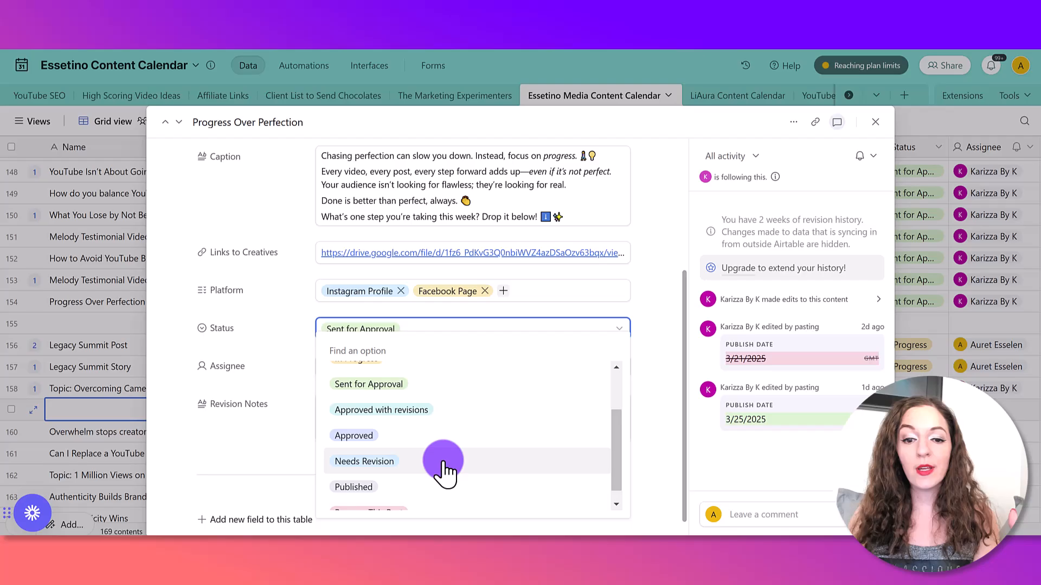
scroll(up, 3)
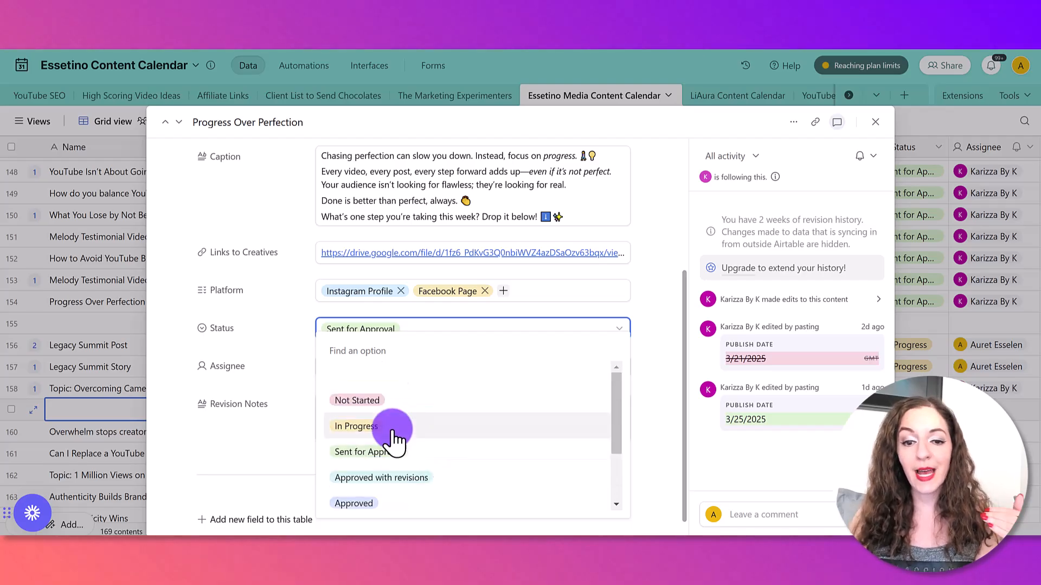
mouse_move(375, 479)
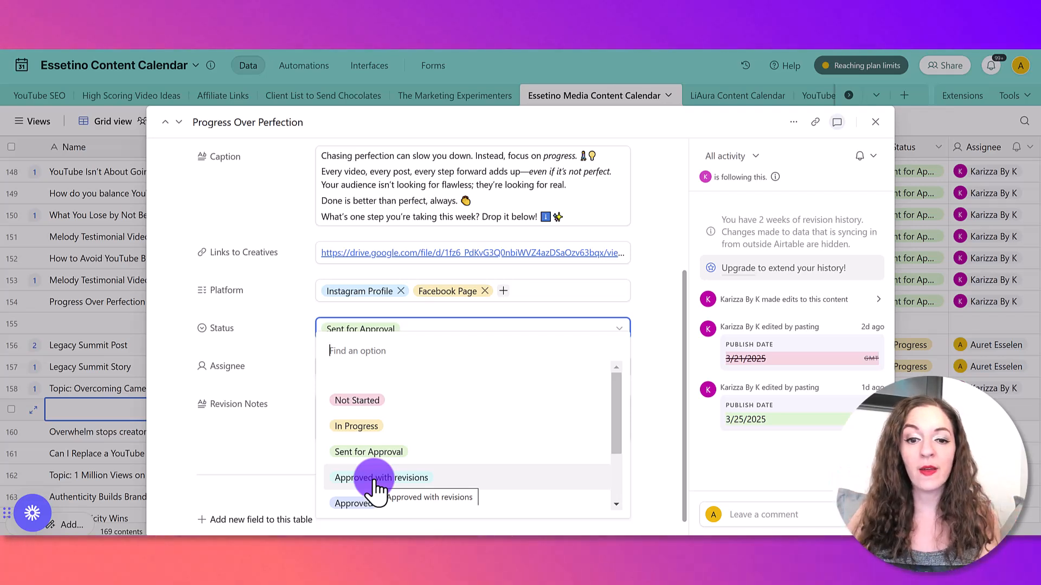
scroll(down, 3)
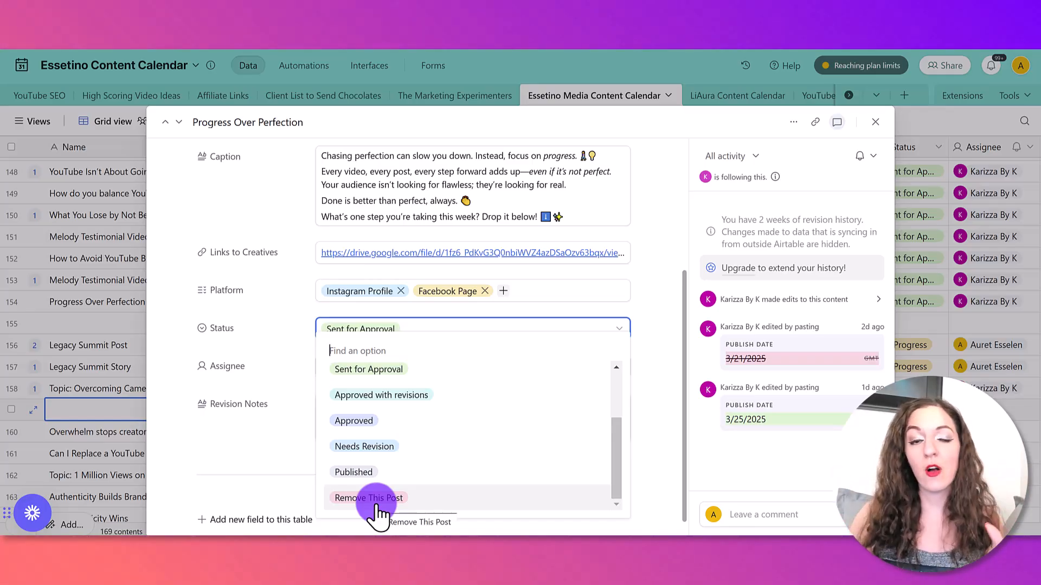
mouse_move(365, 478)
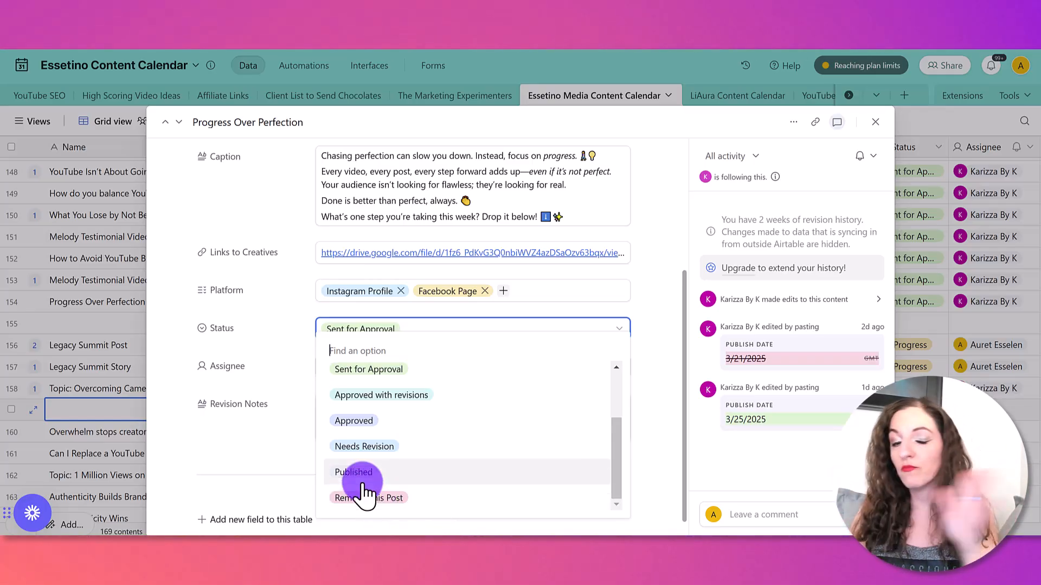
mouse_move(875, 126)
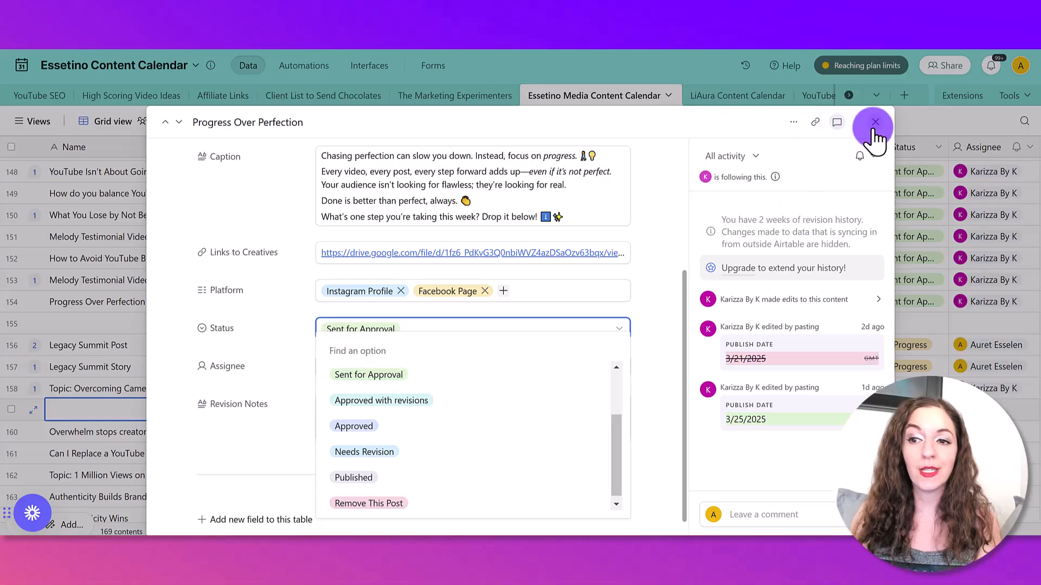
click(874, 122)
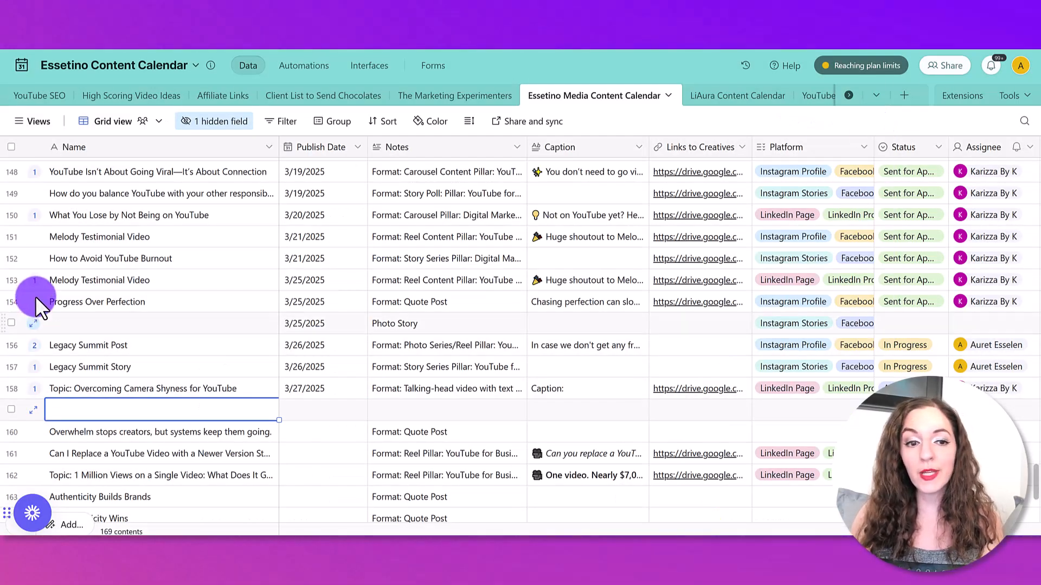
mouse_move(246, 316)
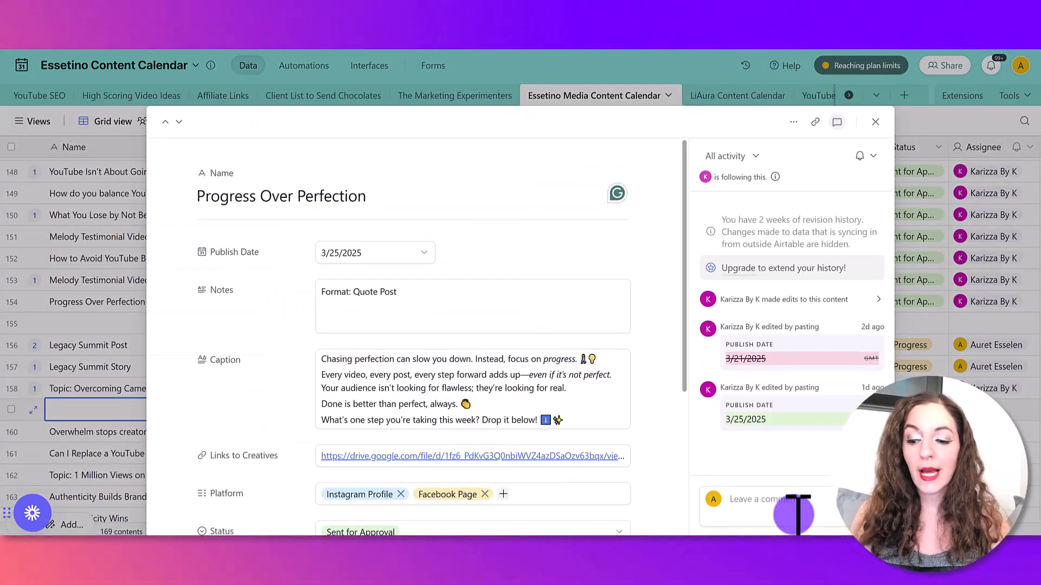
text(@ka)
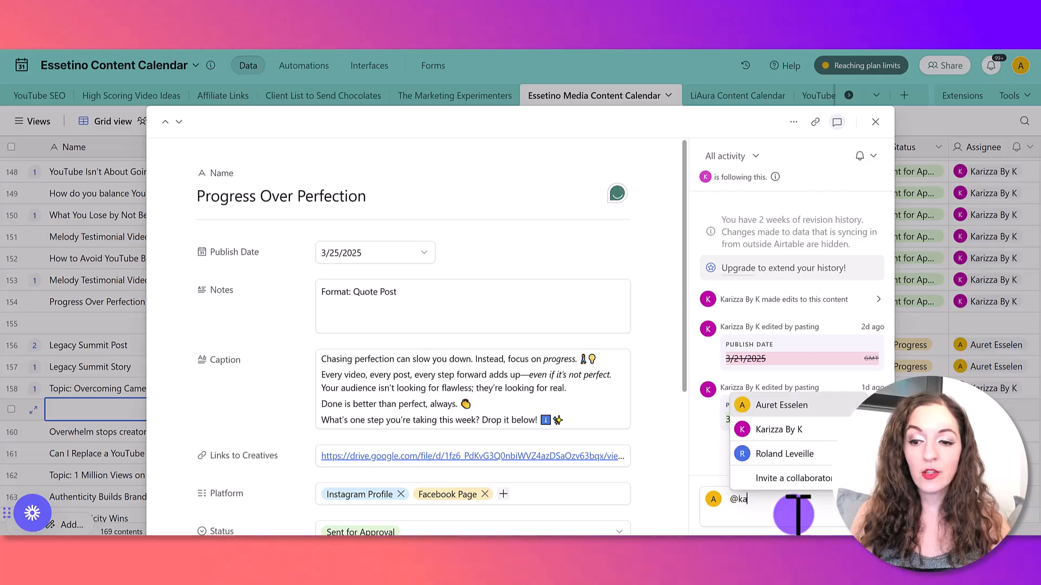
text(riza)
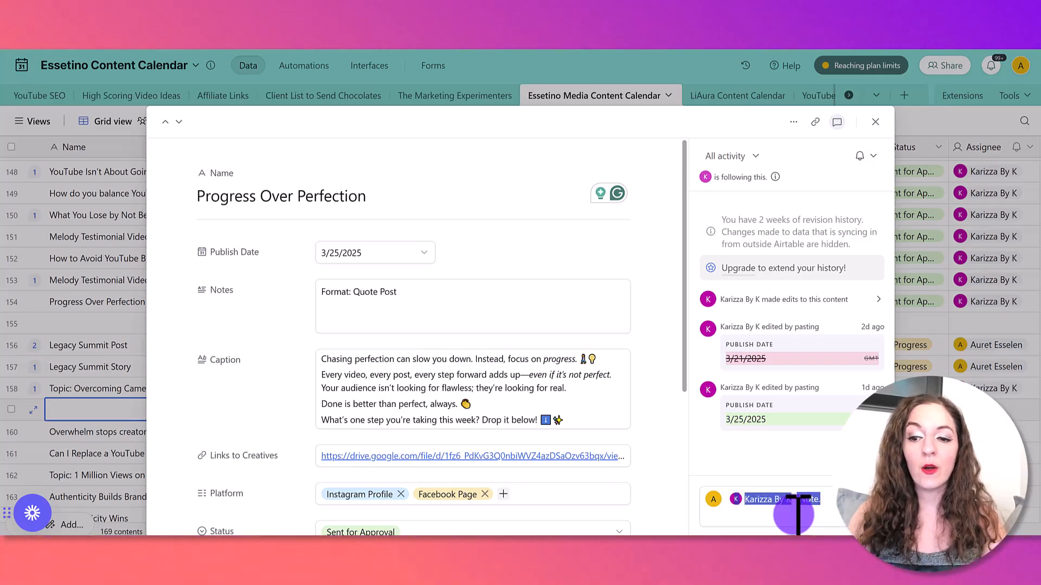
click(875, 122)
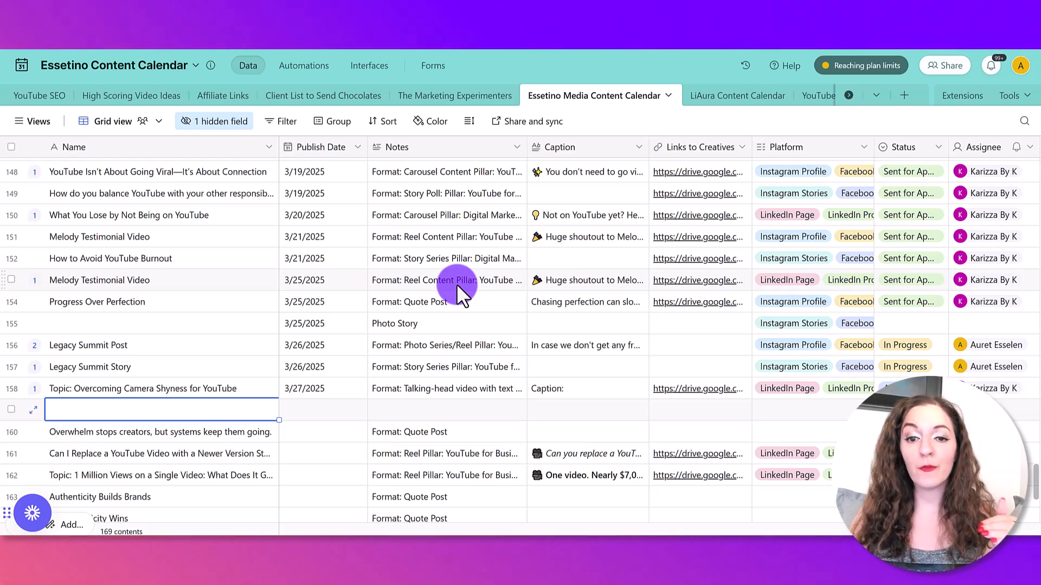
mouse_move(28, 116)
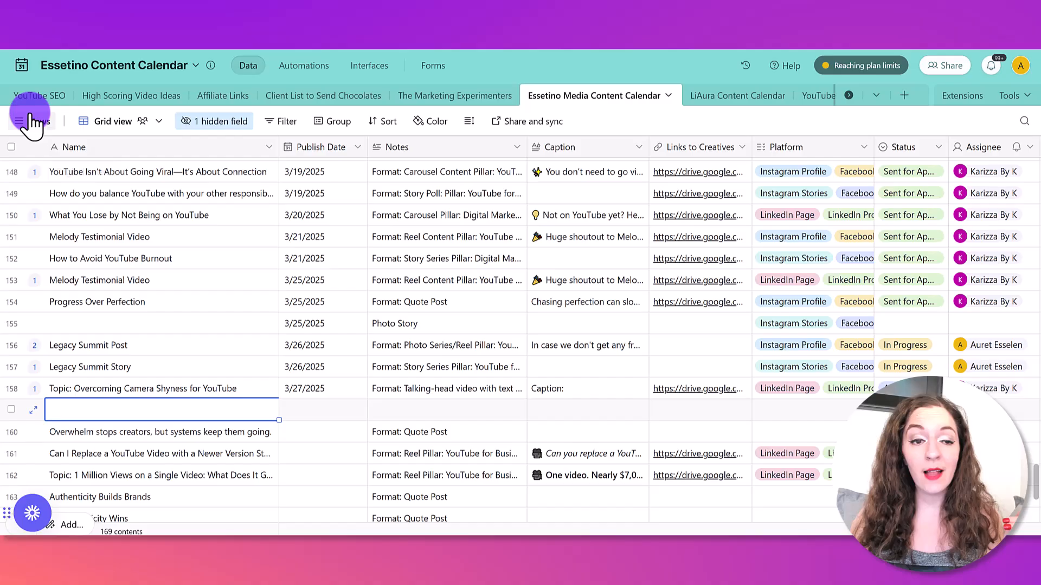
Check the table's views list, then set the grid row height to Tall.
click(30, 120)
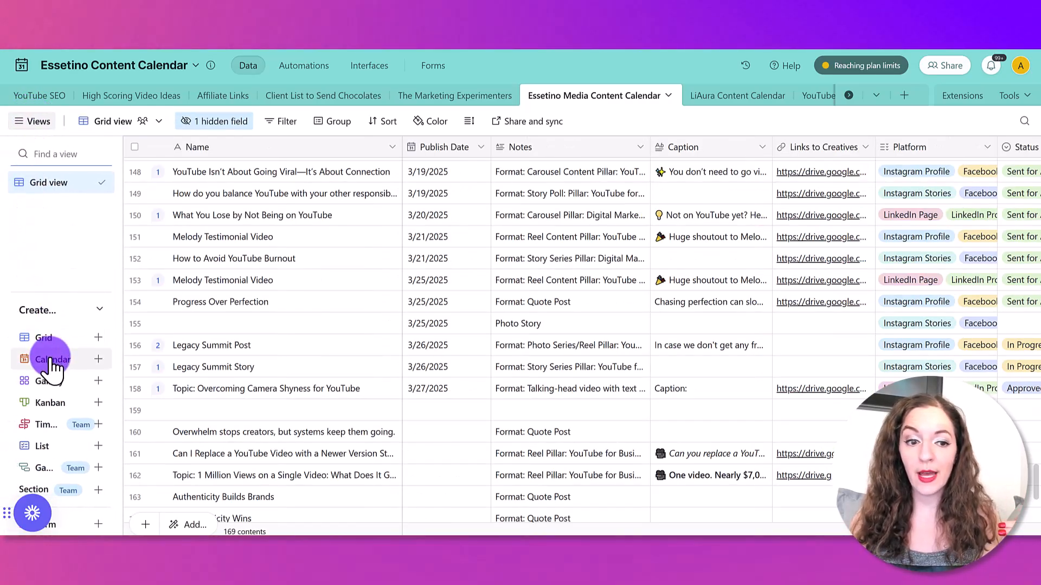
mouse_move(52, 359)
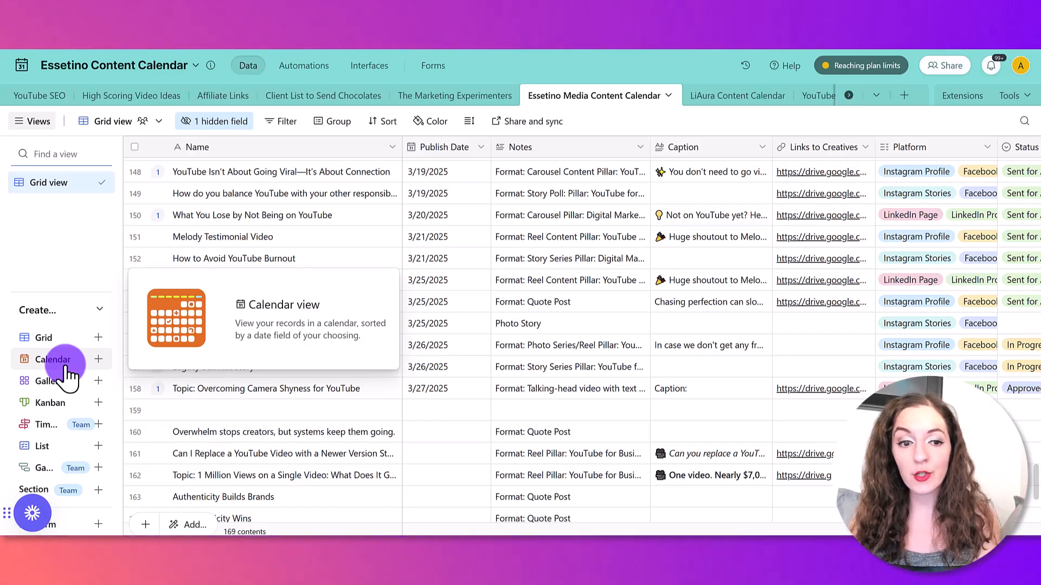
mouse_move(61, 388)
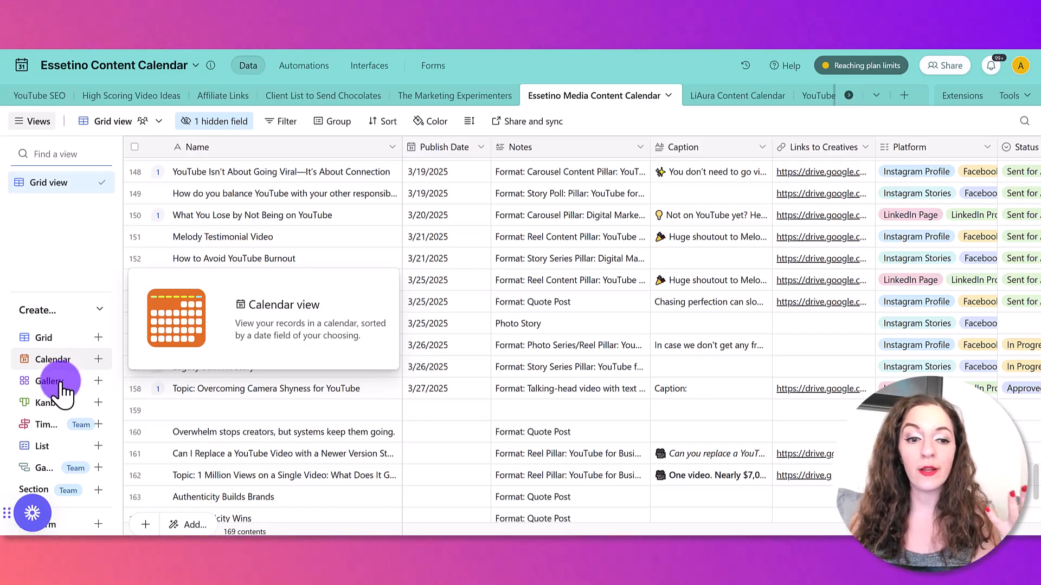
mouse_move(47, 403)
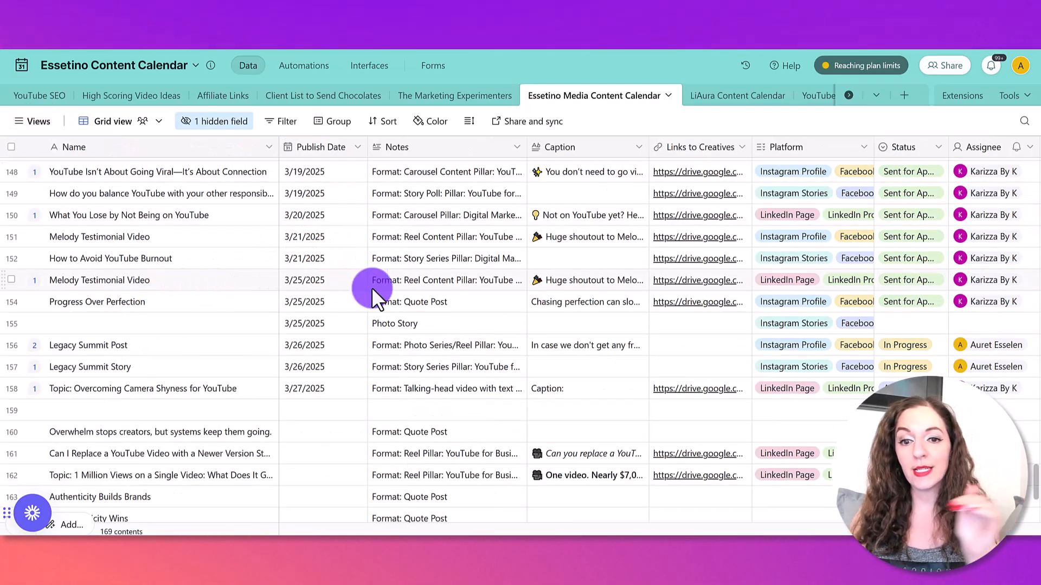
click(468, 121)
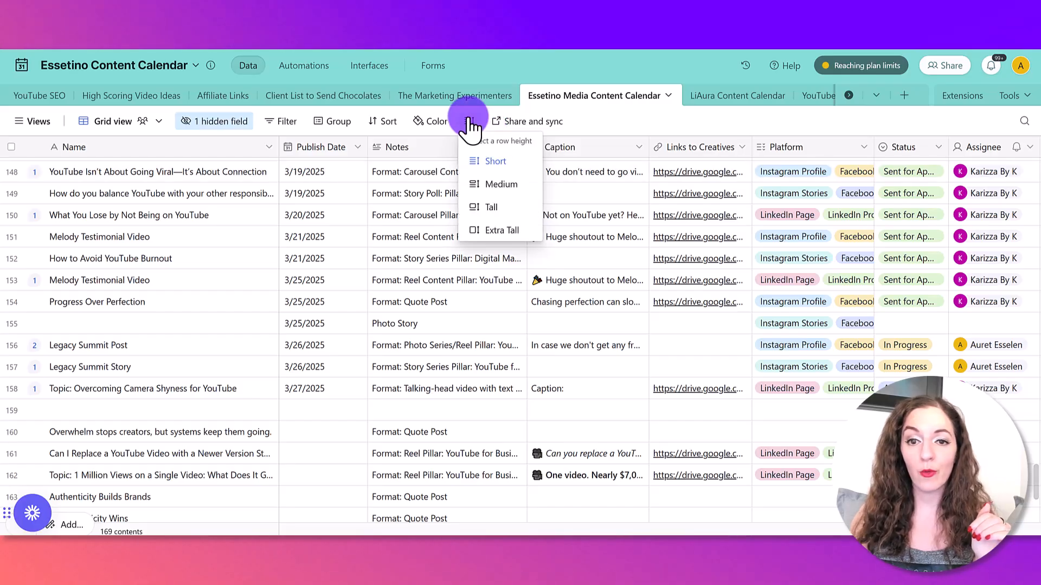
mouse_move(494, 207)
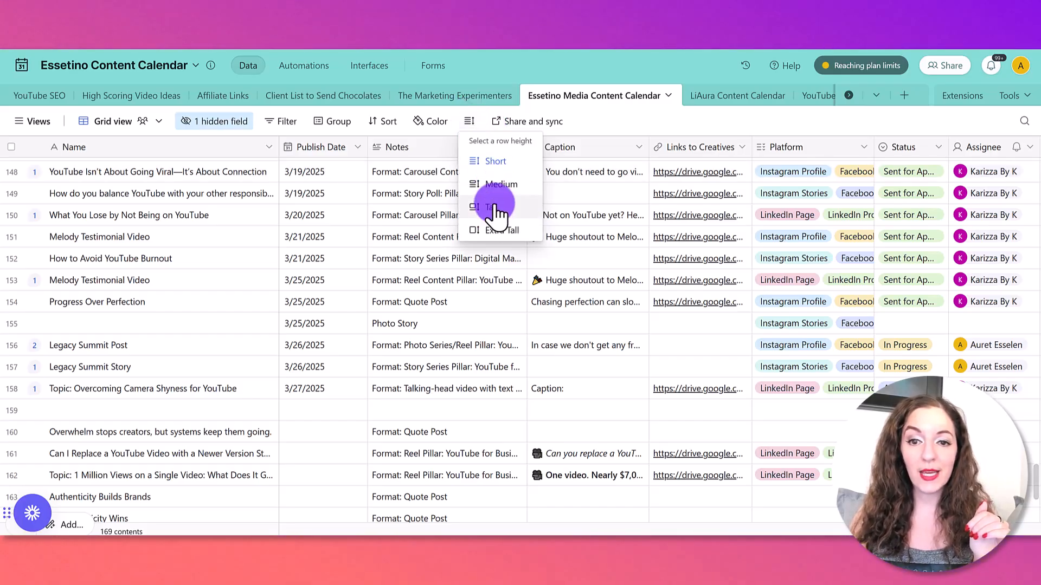
click(495, 206)
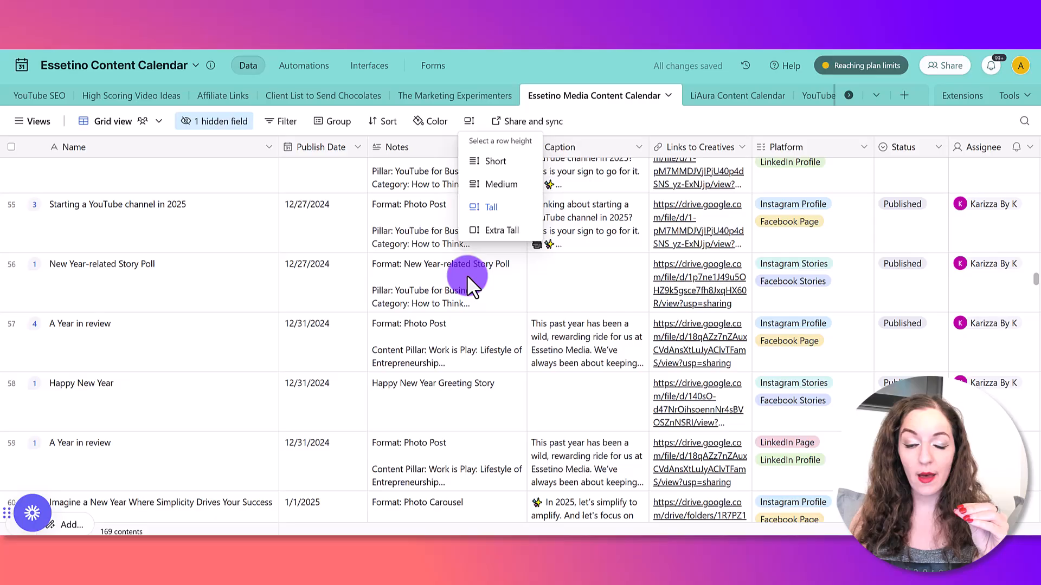
mouse_move(475, 295)
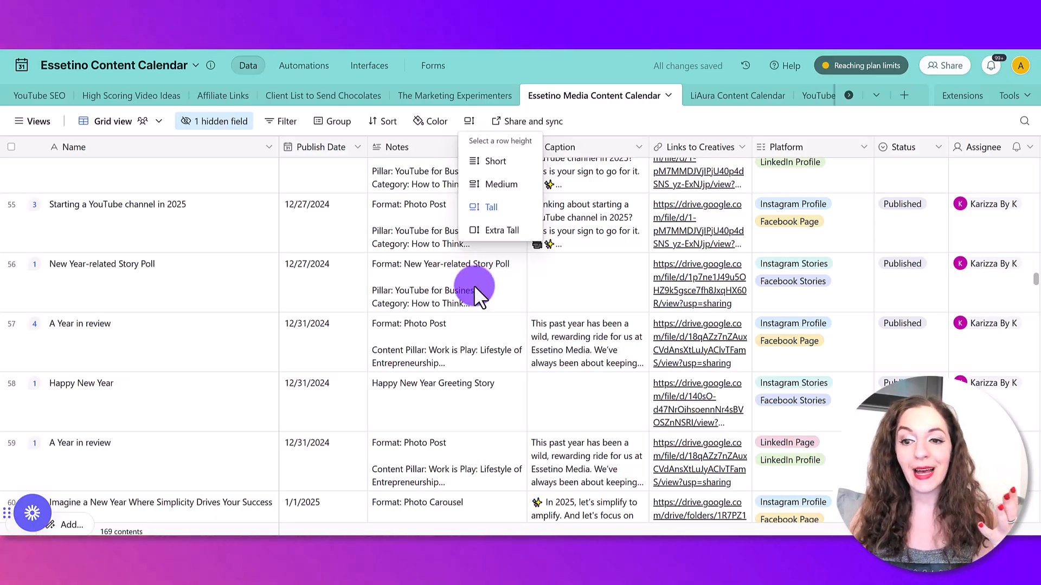
mouse_move(444, 383)
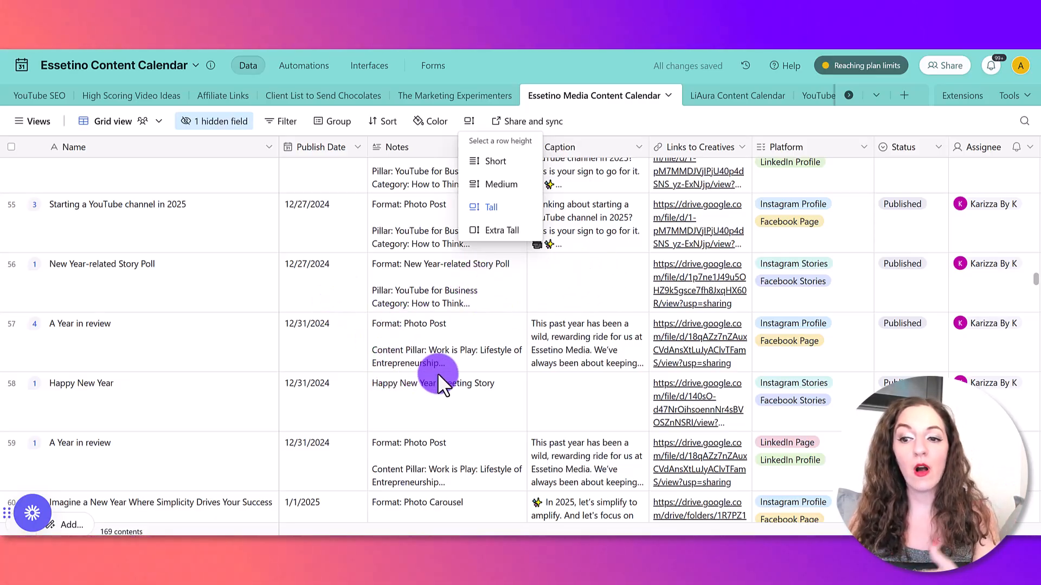
mouse_move(631, 309)
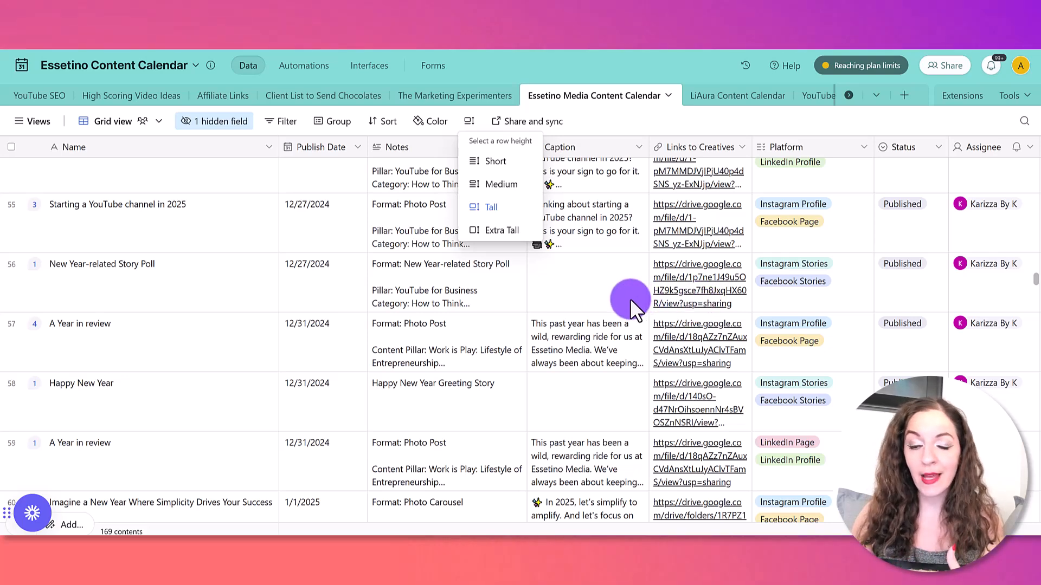
mouse_move(37, 272)
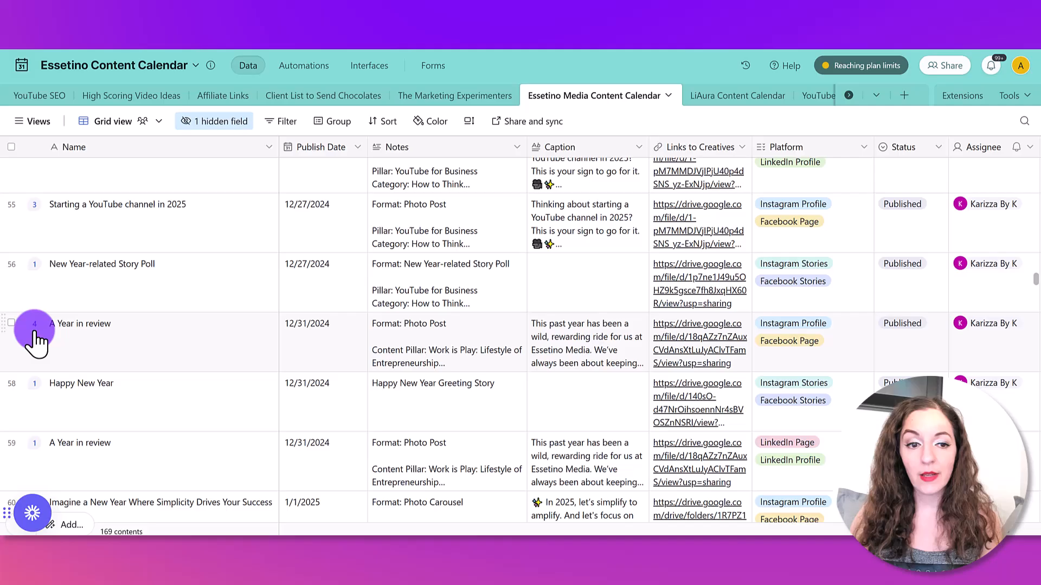
mouse_move(34, 332)
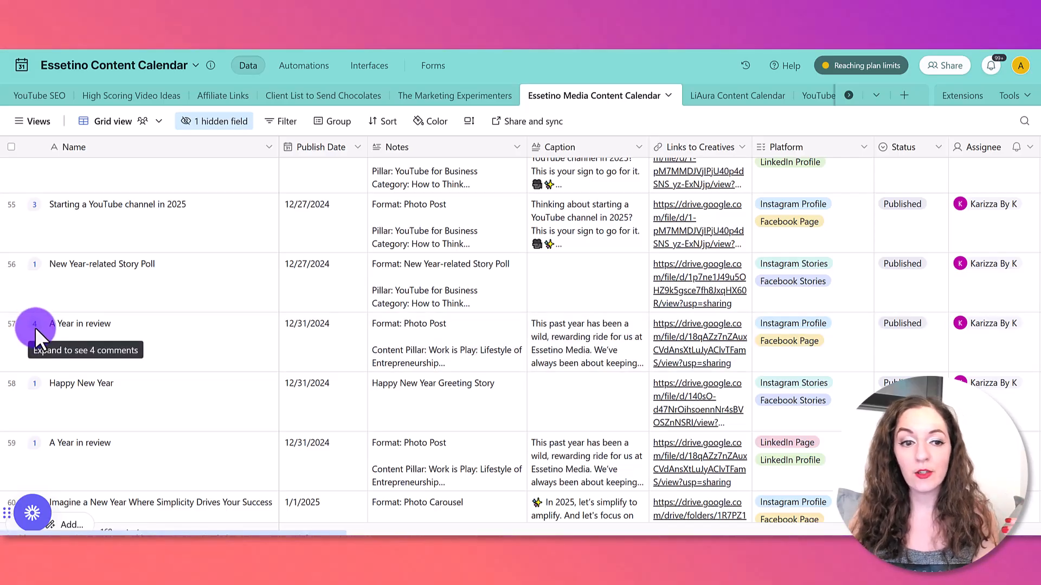
click(36, 329)
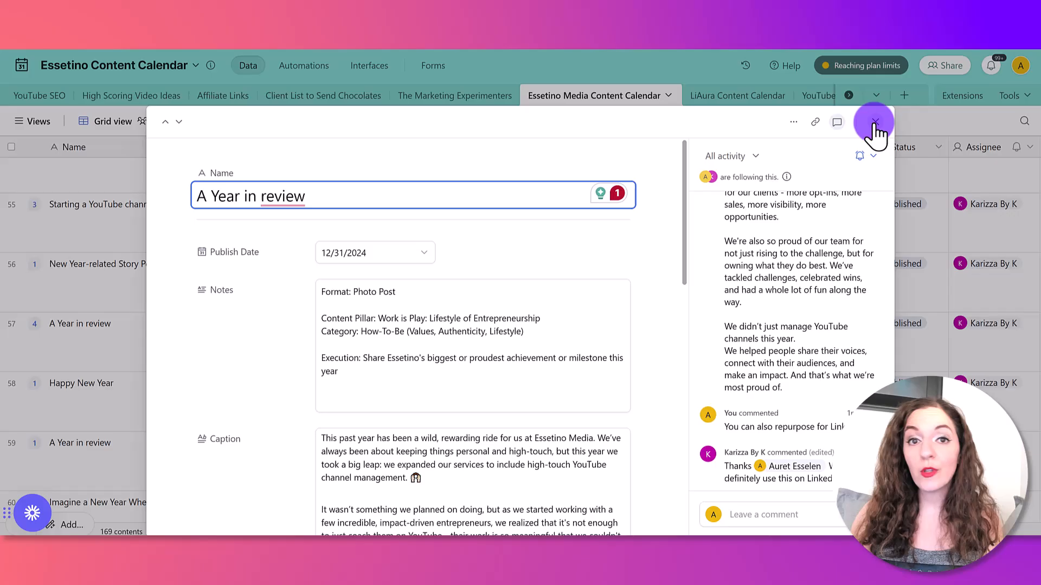
click(875, 123)
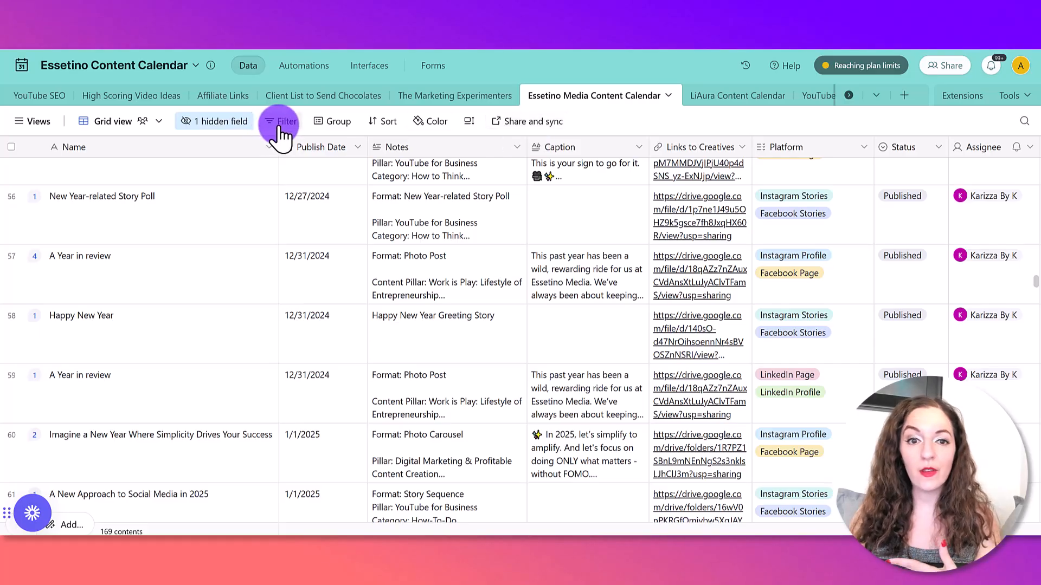
Add a filter condition showing only posts whose Status is Sent for Approval.
click(287, 120)
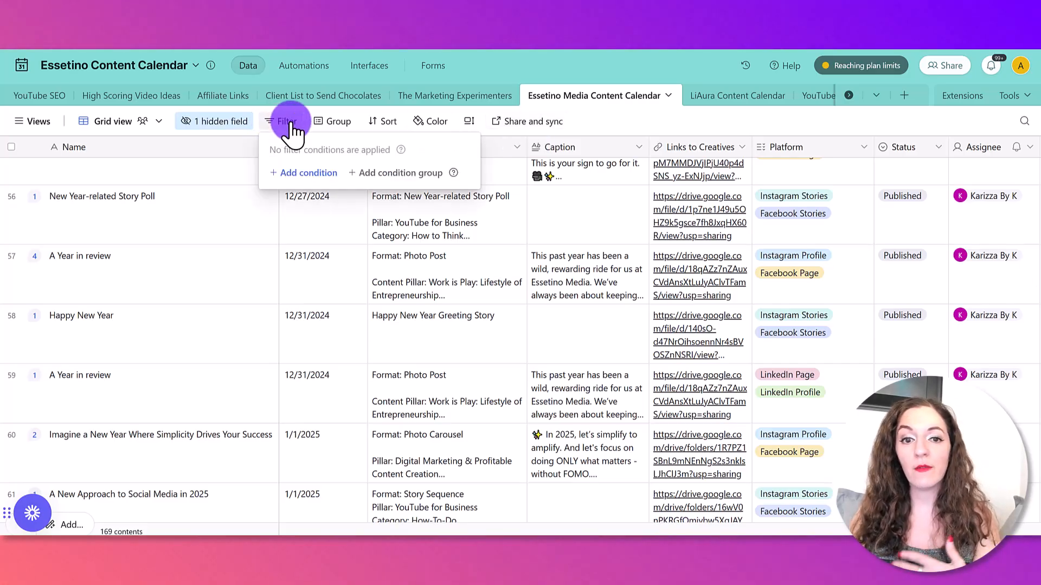
mouse_move(309, 172)
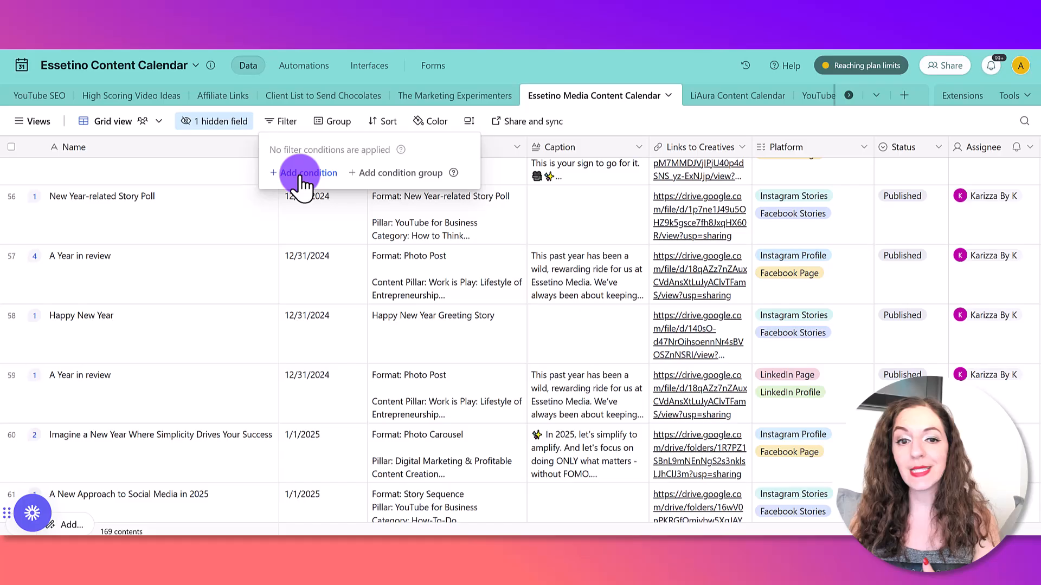
click(307, 172)
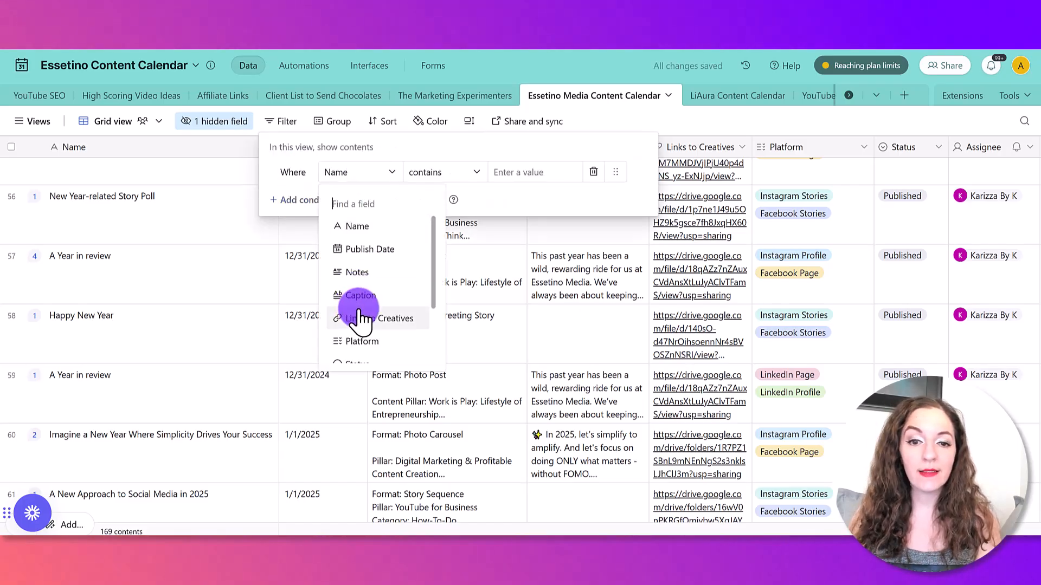
scroll(down, 3)
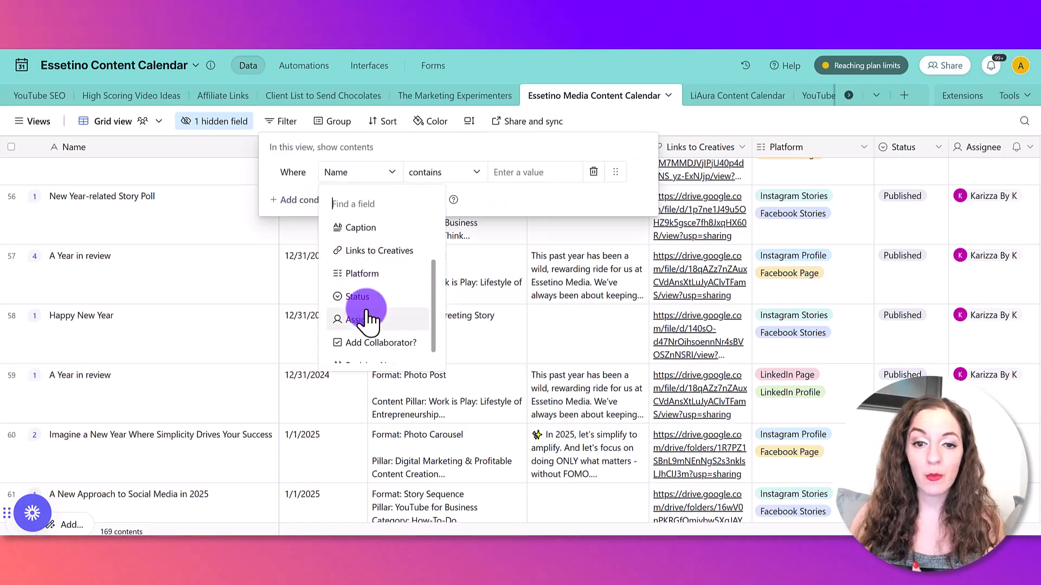
click(357, 297)
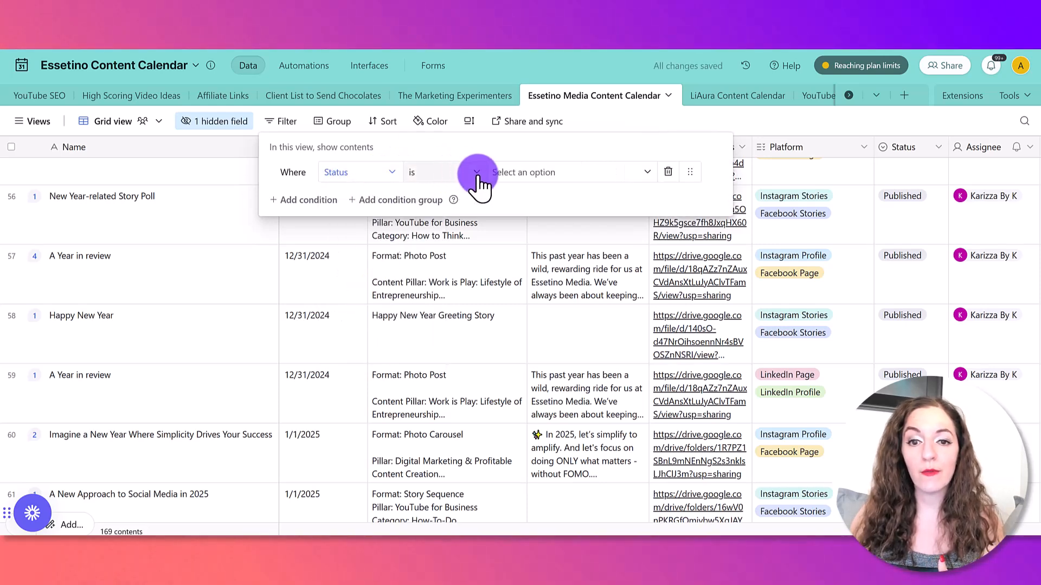
click(571, 173)
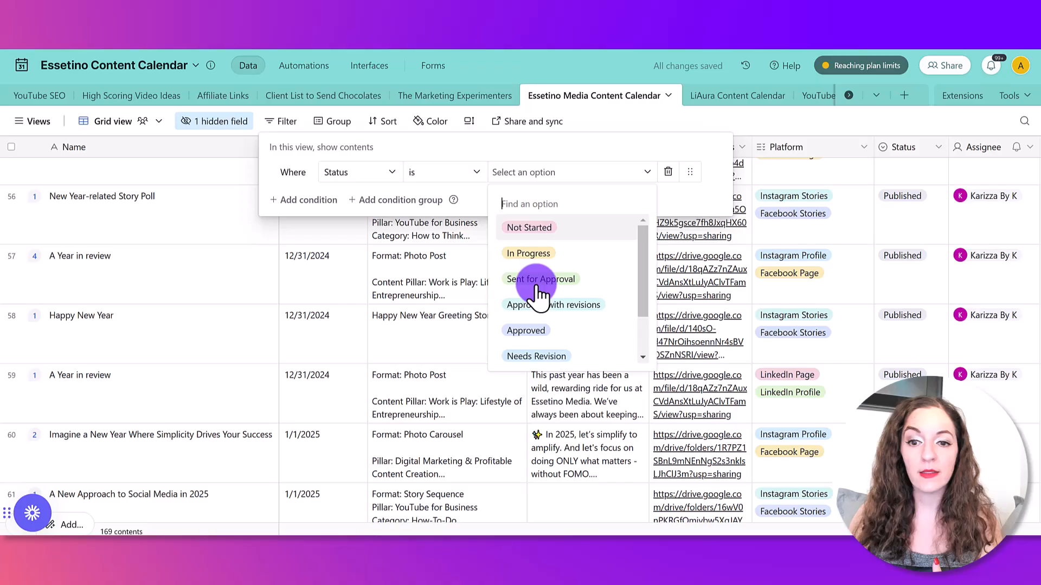
click(542, 279)
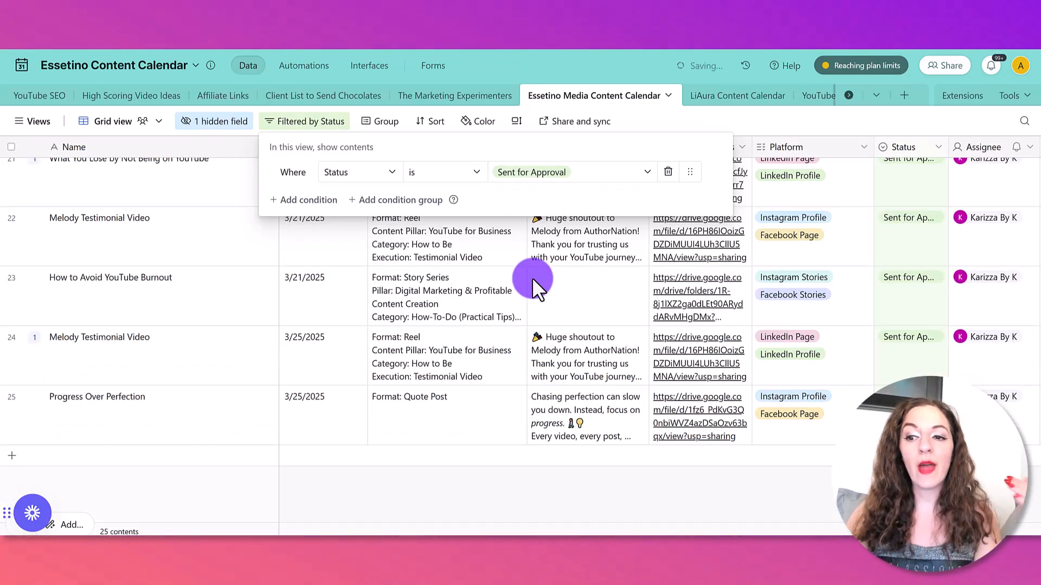
Remove the Status filter condition so the full calendar returns.
scroll(up, 3)
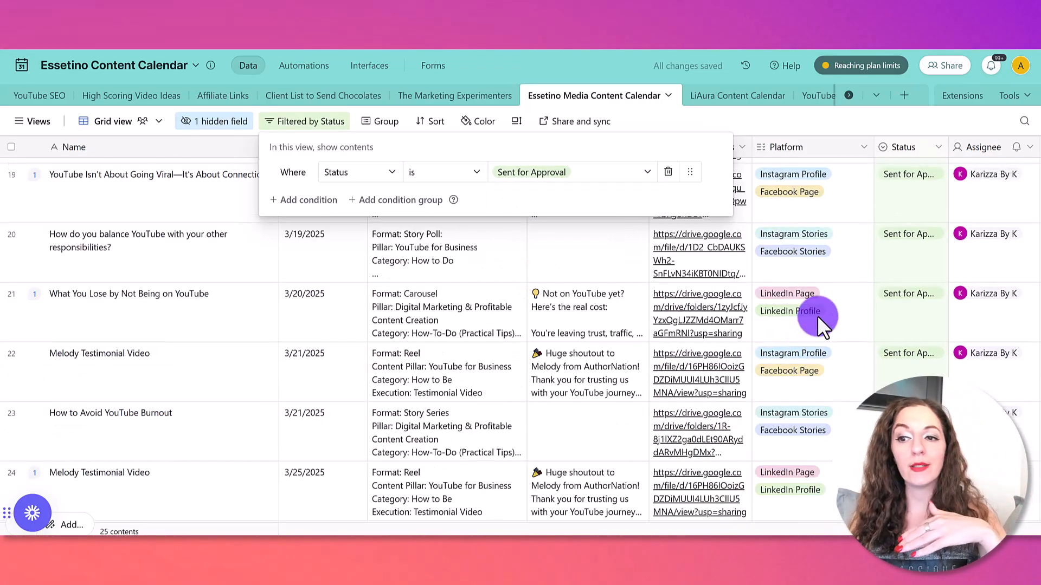
scroll(up, 3)
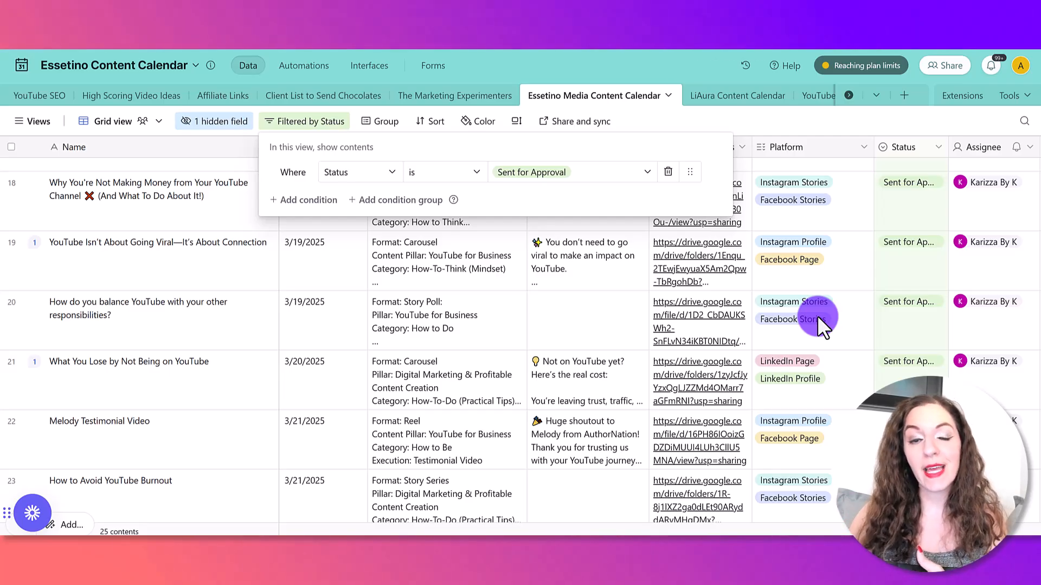
mouse_move(672, 206)
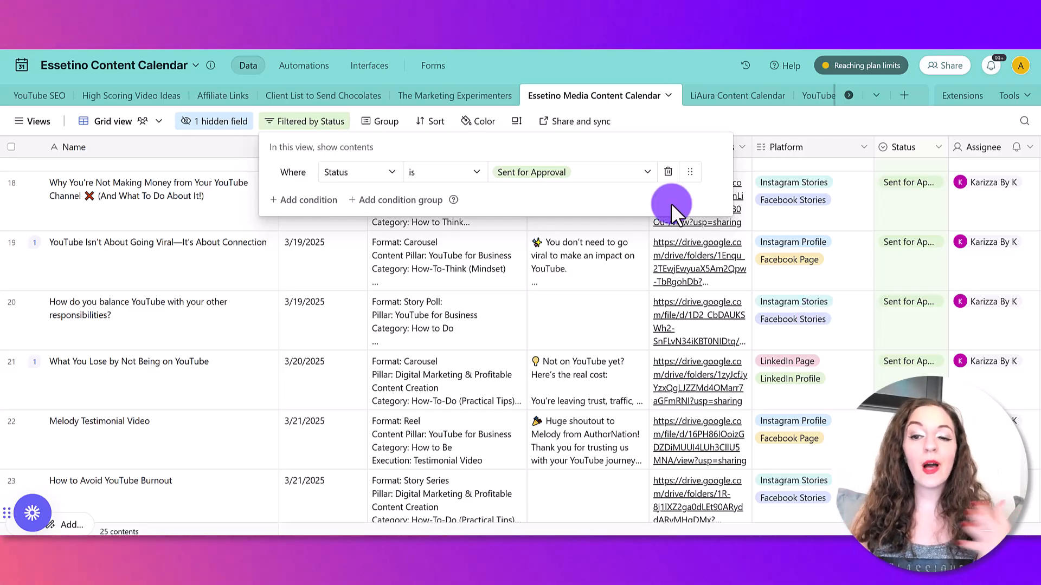
click(669, 172)
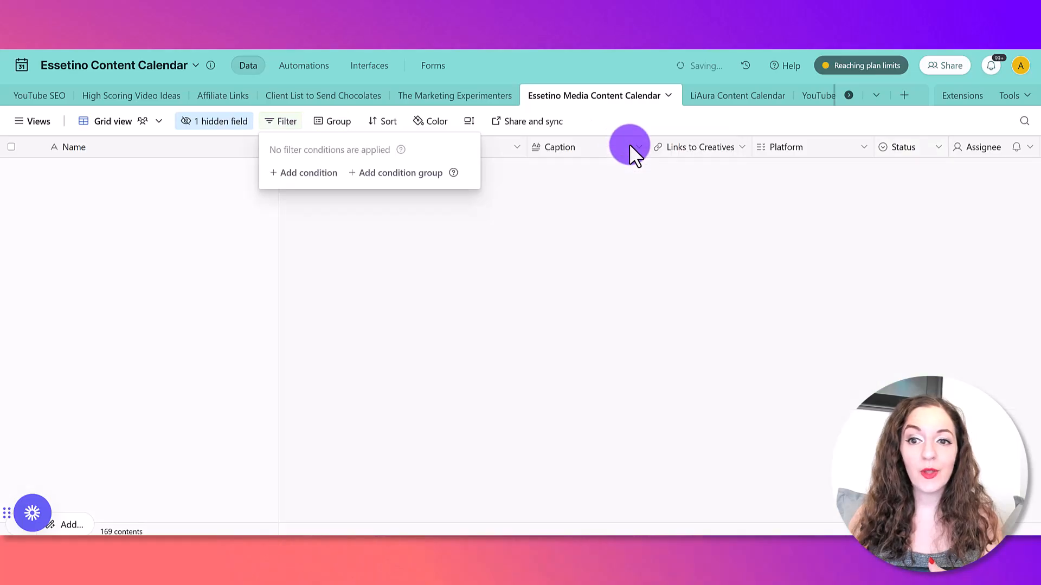